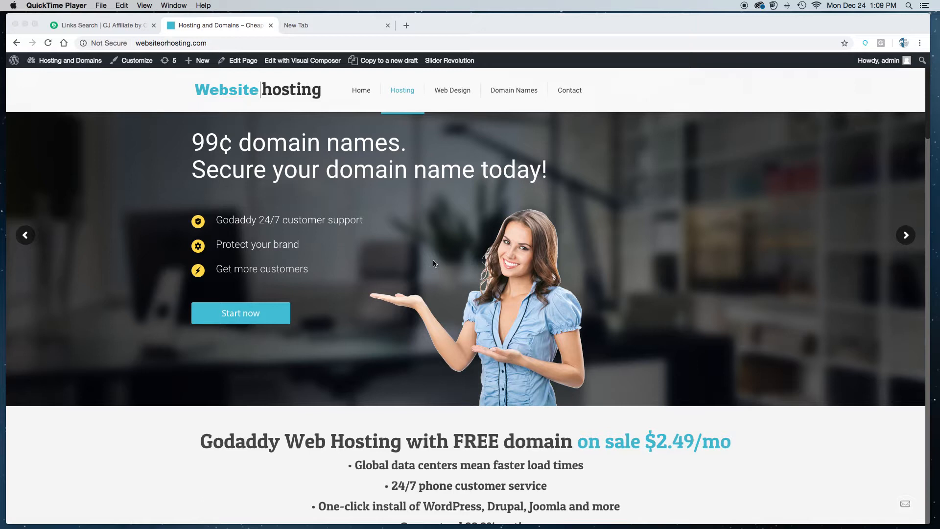
mouse_move(442, 251)
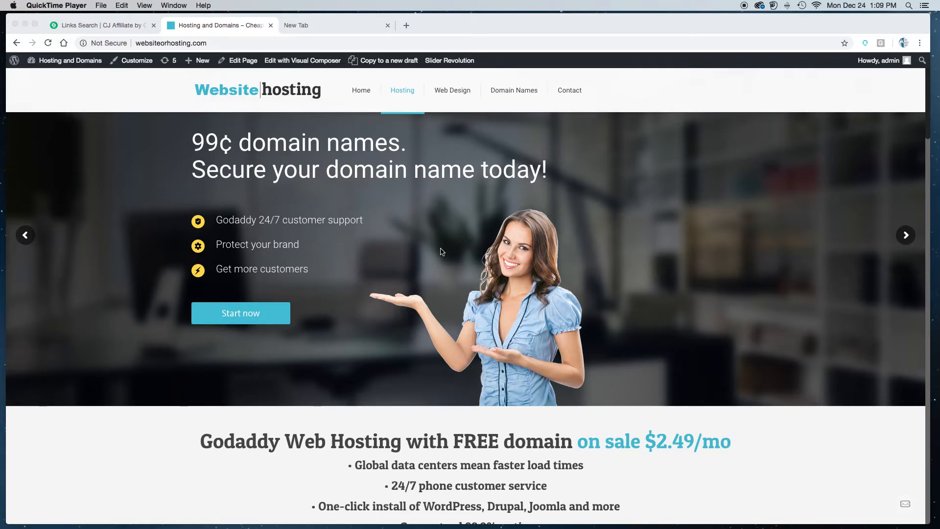
Scroll through the affiliate page's hosting write-up and return to the Start now banner.
scroll(down, 3)
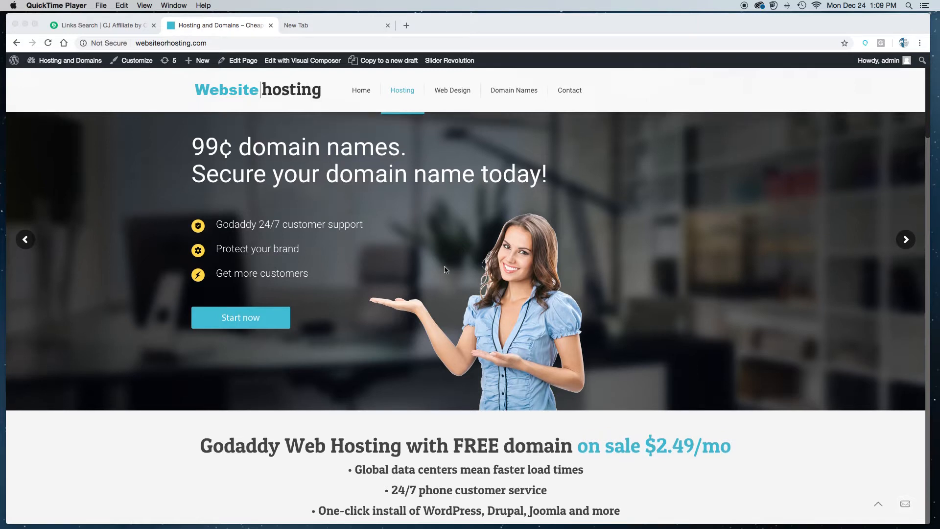
mouse_move(247, 105)
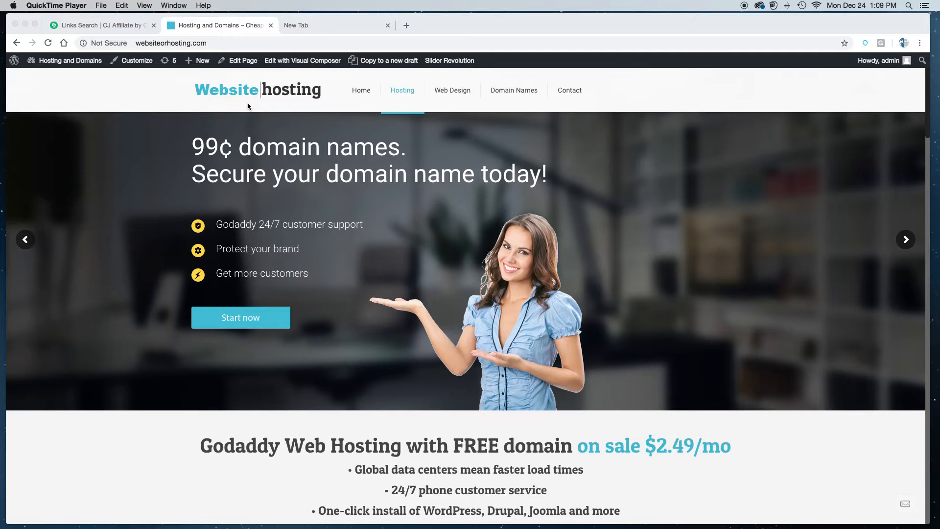
mouse_move(751, 348)
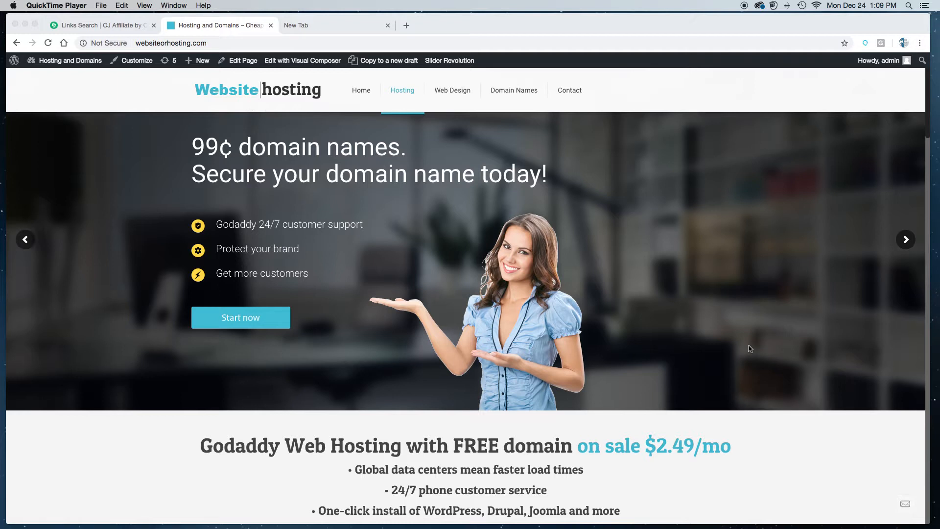
scroll(down, 3)
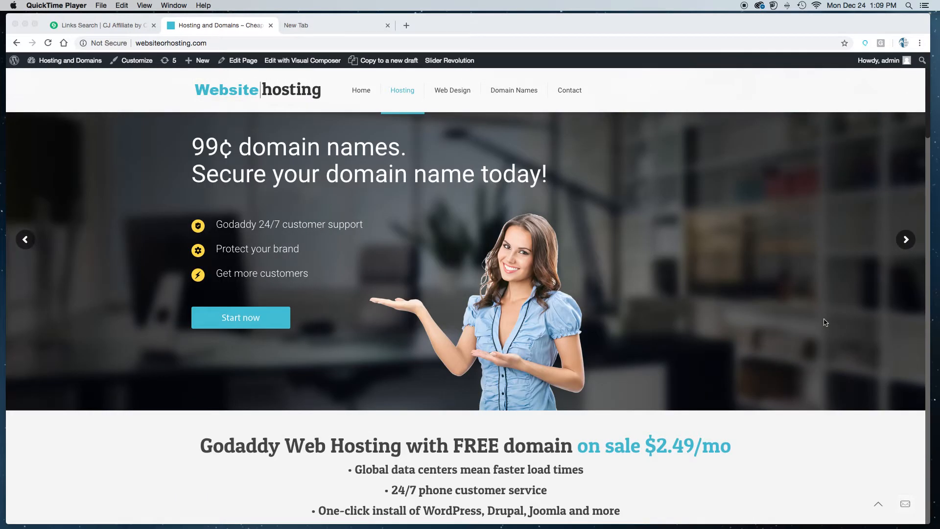
scroll(down, 3)
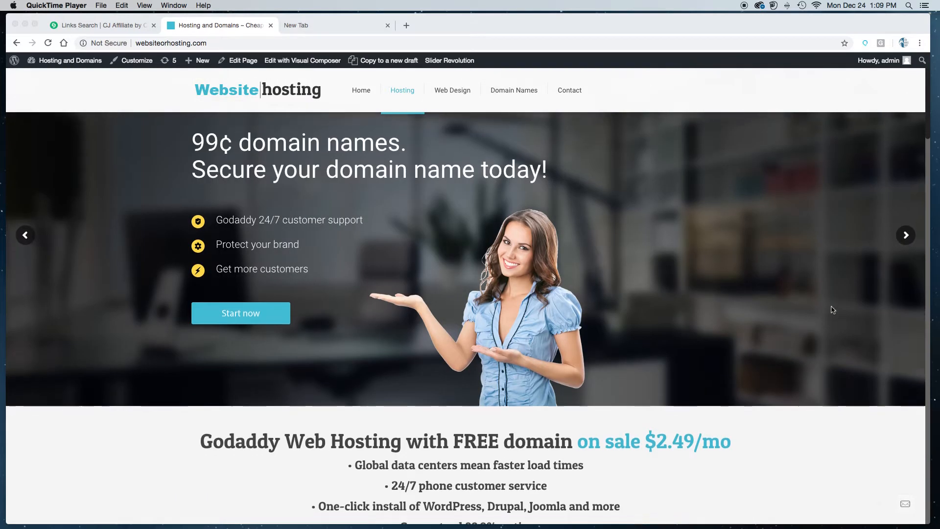
scroll(down, 3)
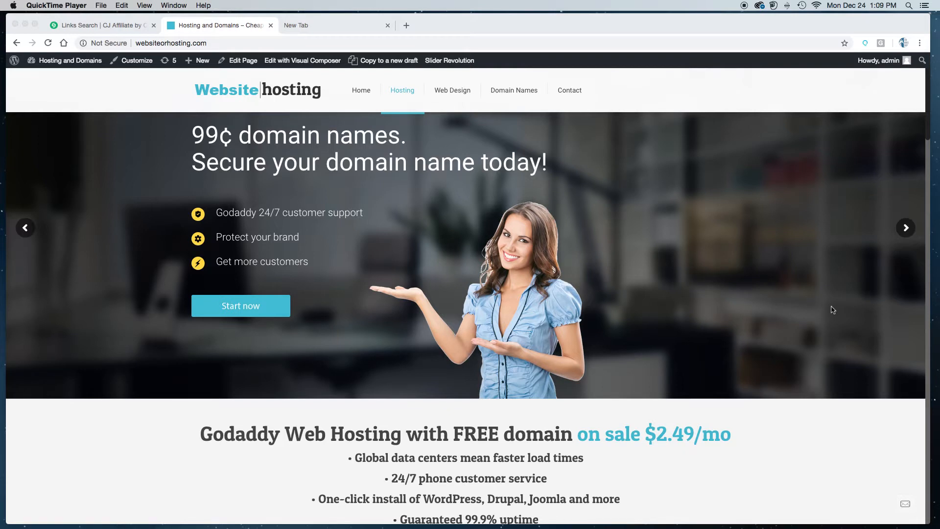
mouse_move(202, 102)
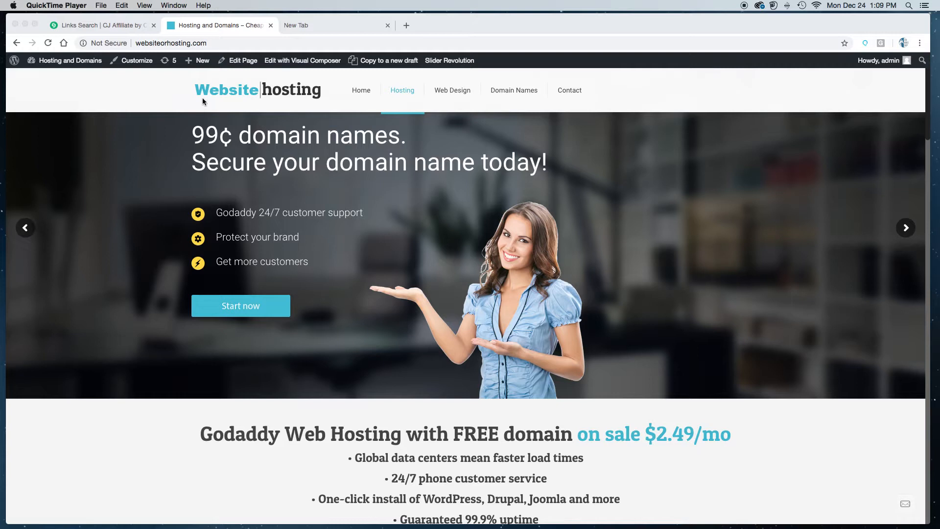
mouse_move(497, 284)
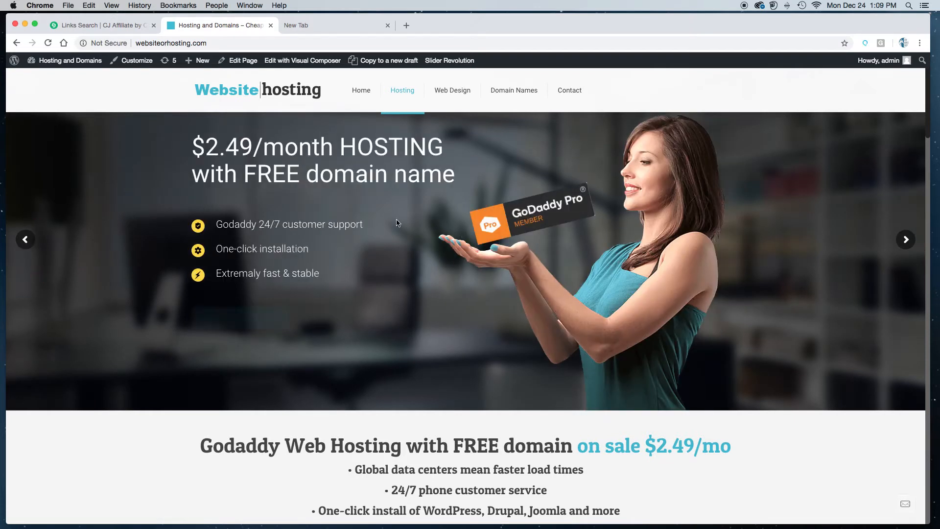
scroll(down, 3)
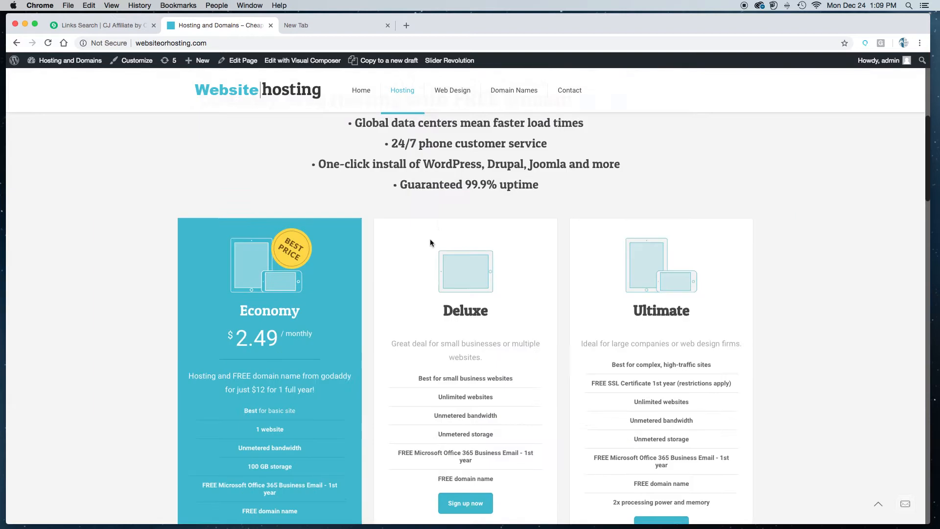
scroll(down, 3)
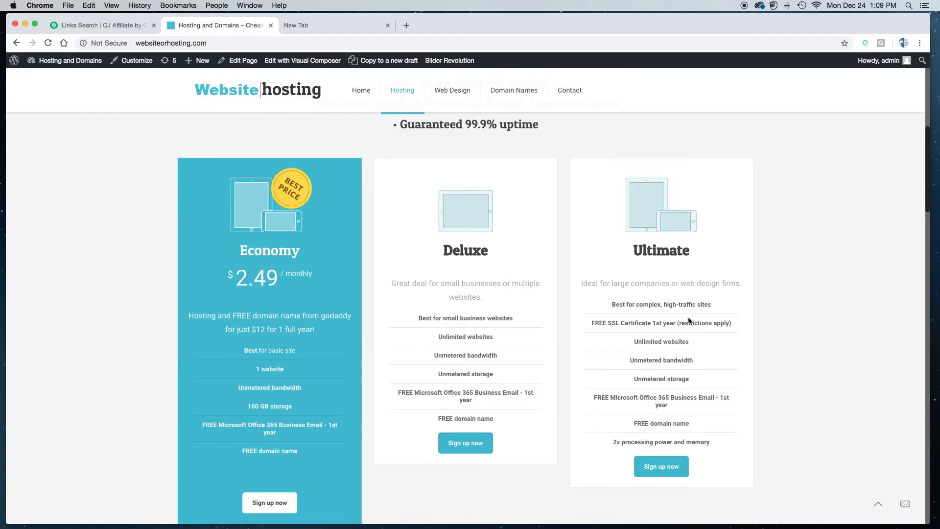
mouse_move(543, 340)
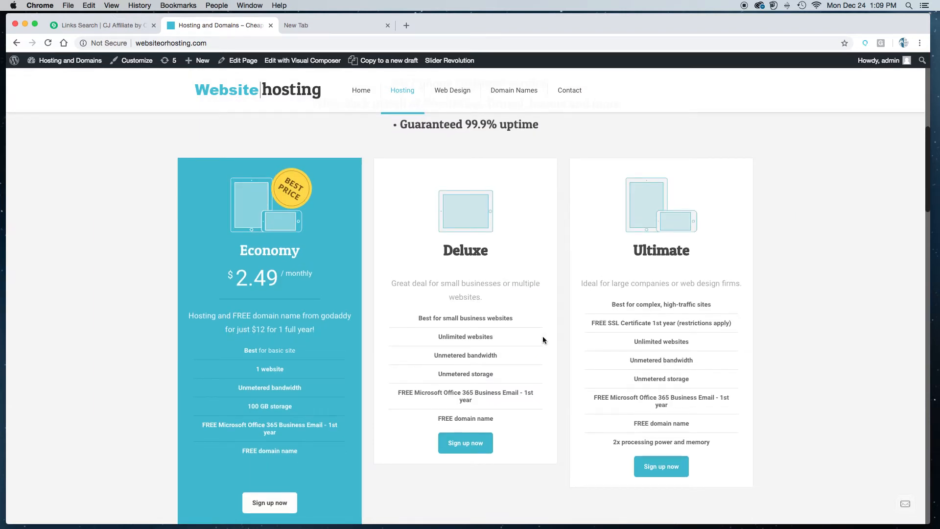
mouse_move(302, 326)
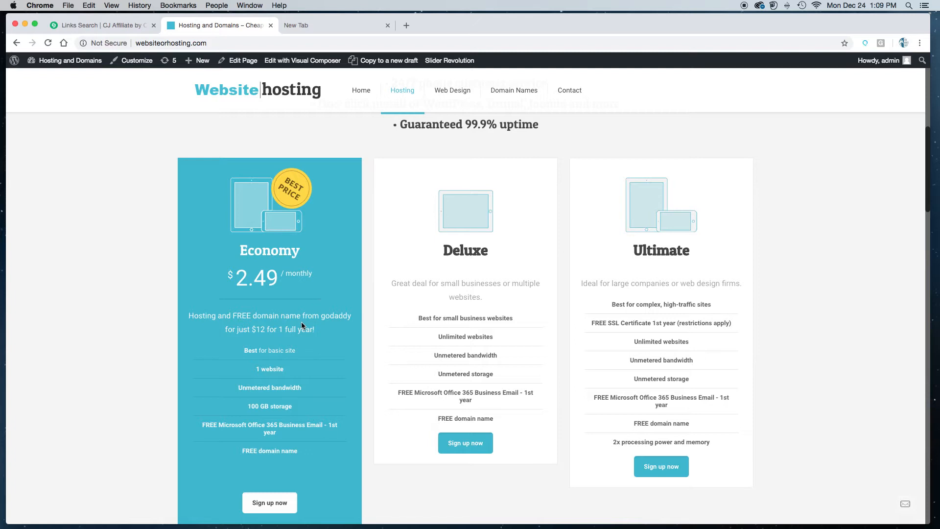
scroll(up, 3)
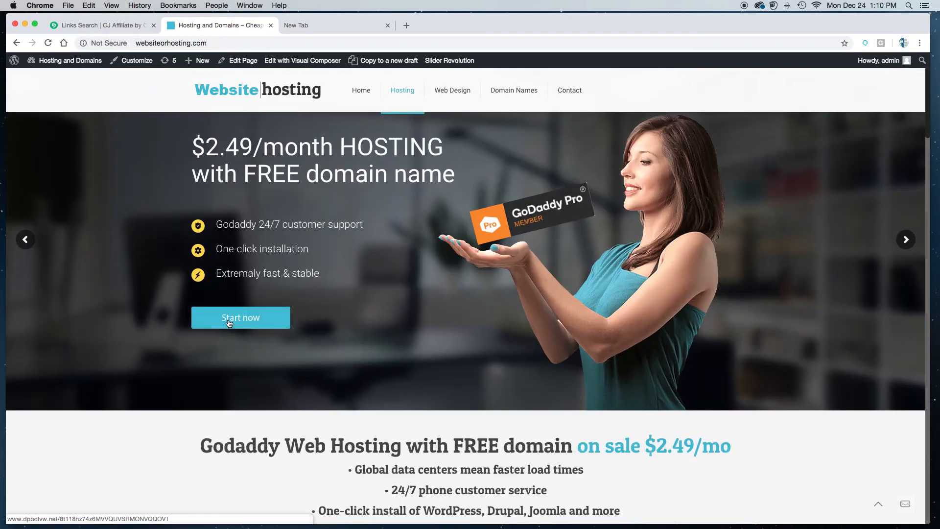
Land on GoDaddy's Web Hosting with FREE domain page and review the Economy, Deluxe and Ultimate plan cards.
click(241, 317)
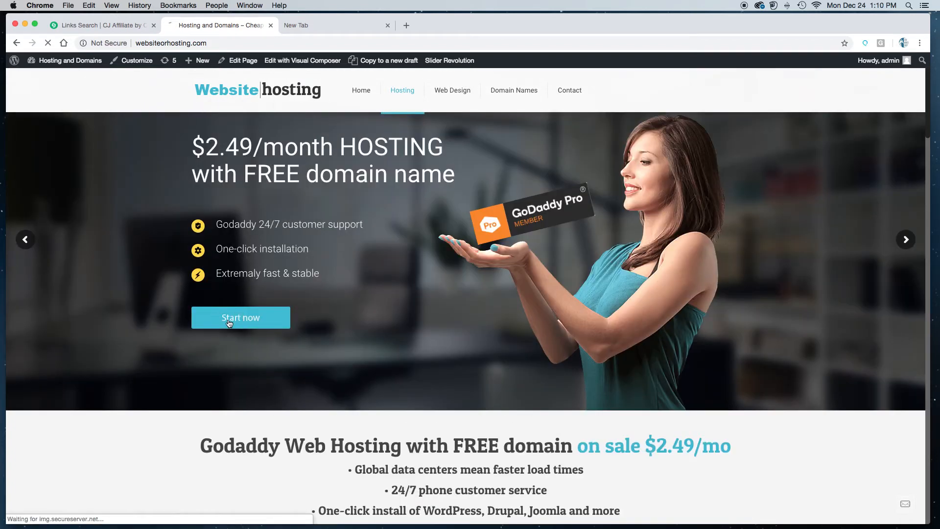
click(240, 318)
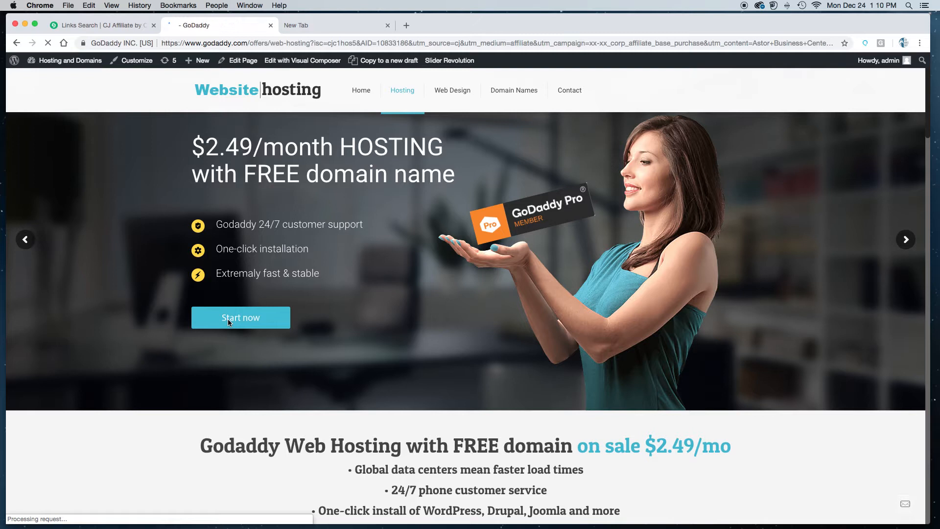
mouse_move(324, 294)
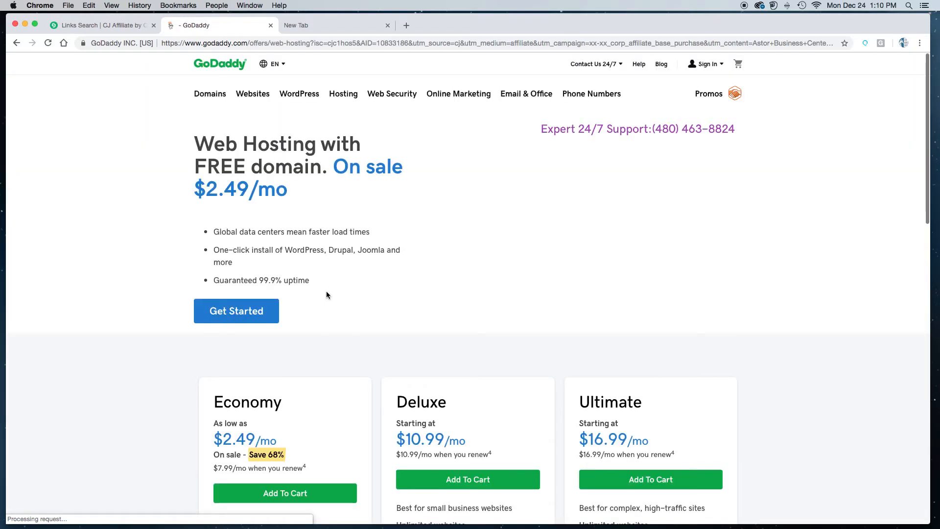
scroll(down, 3)
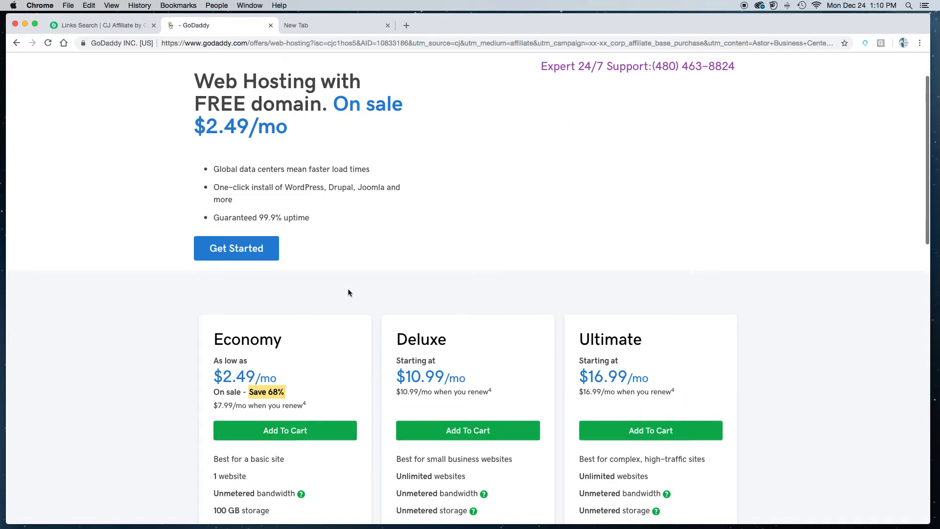
scroll(down, 3)
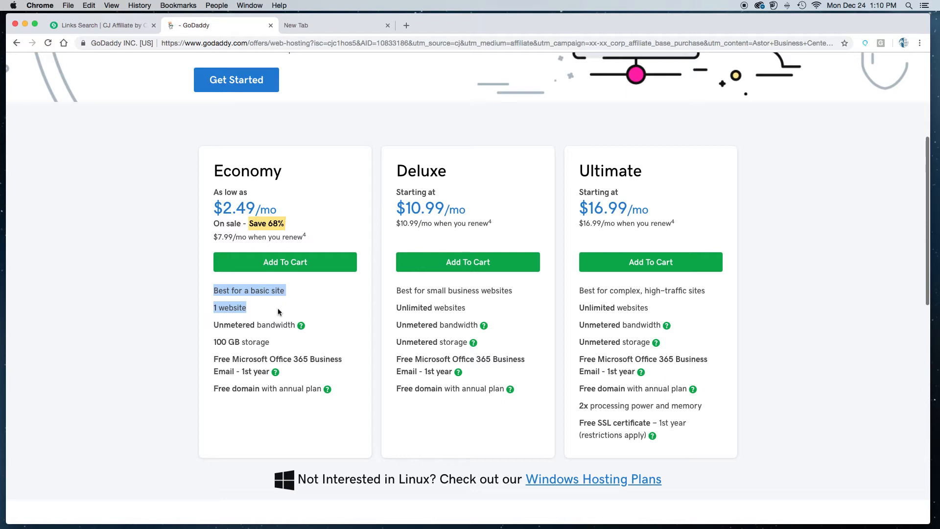
mouse_move(288, 349)
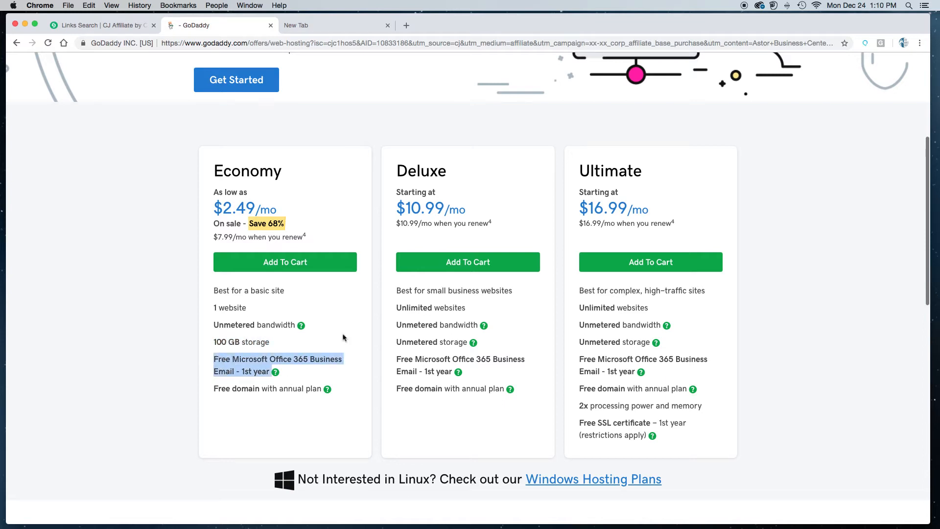
mouse_move(347, 336)
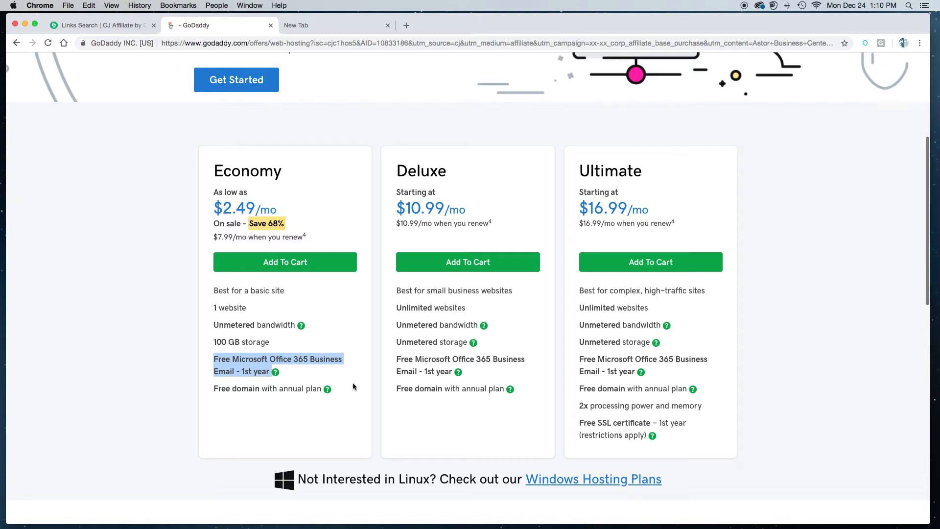
scroll(up, 3)
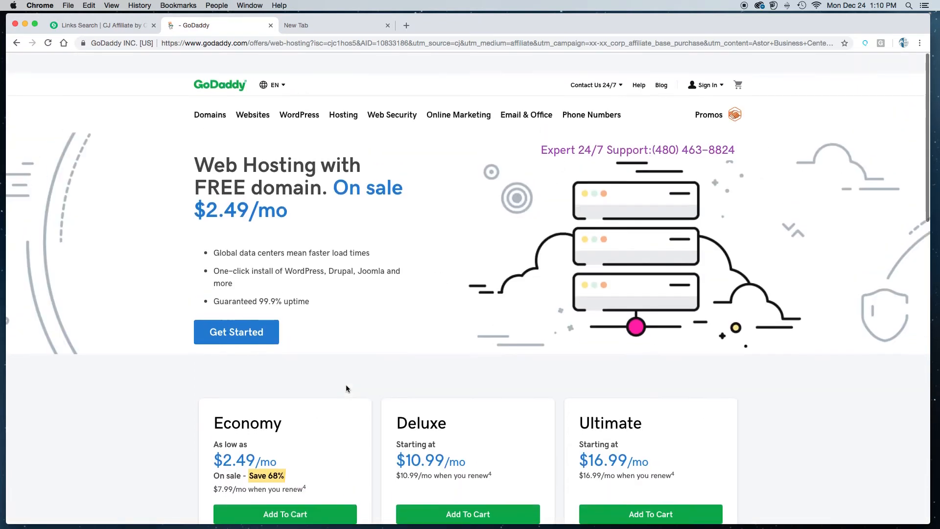
scroll(down, 3)
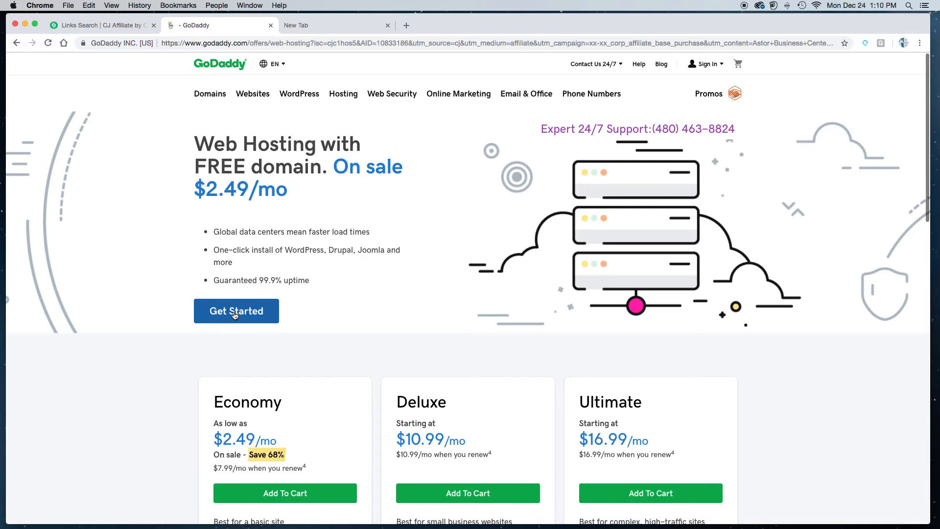
Begin the Economy hosting order and enter wordpresscasa.com in the free-domain search box.
click(236, 310)
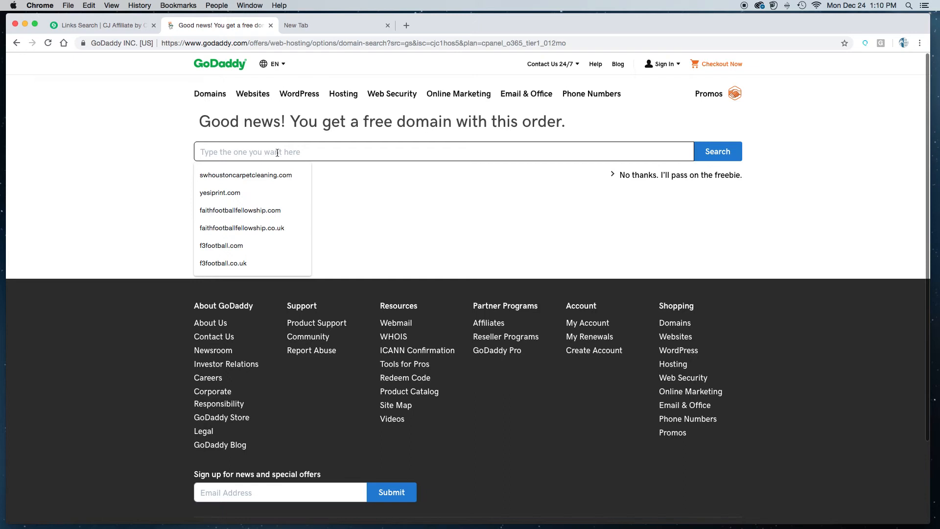
text(wordpre)
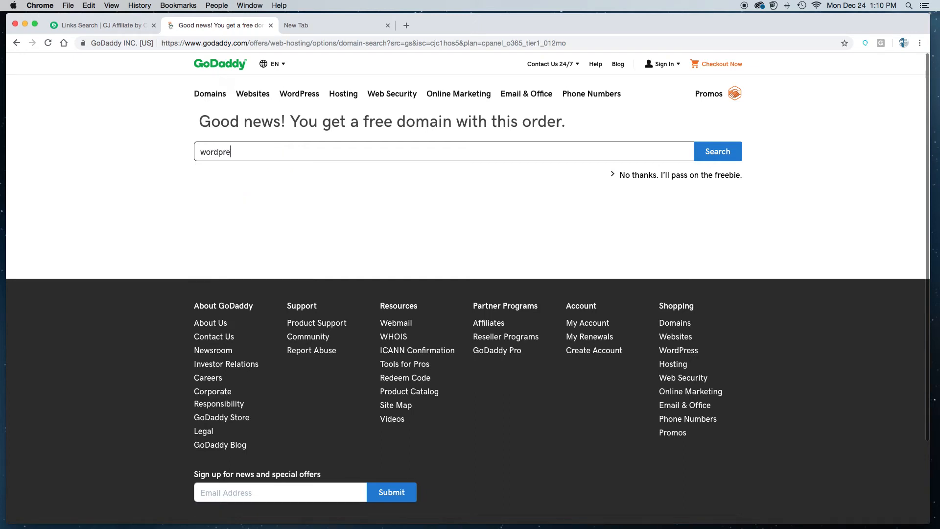
text(sscasa.)
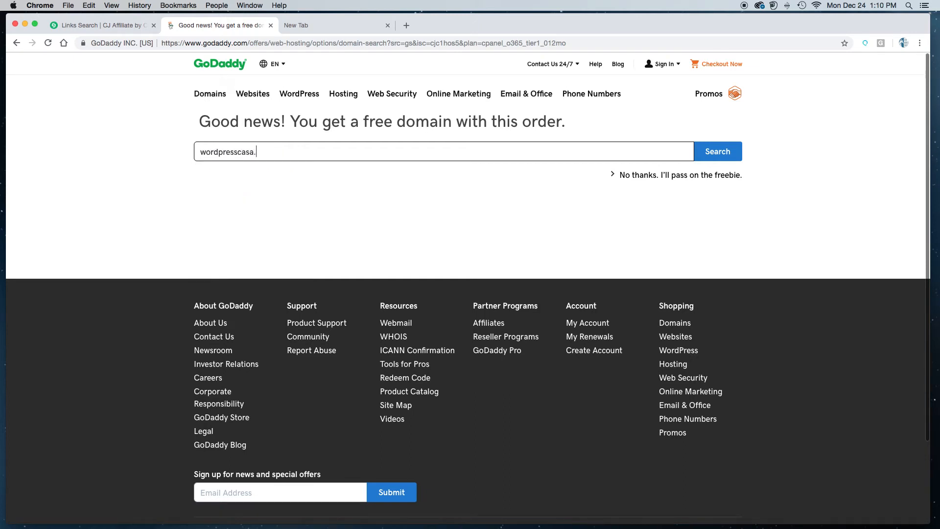
text(com)
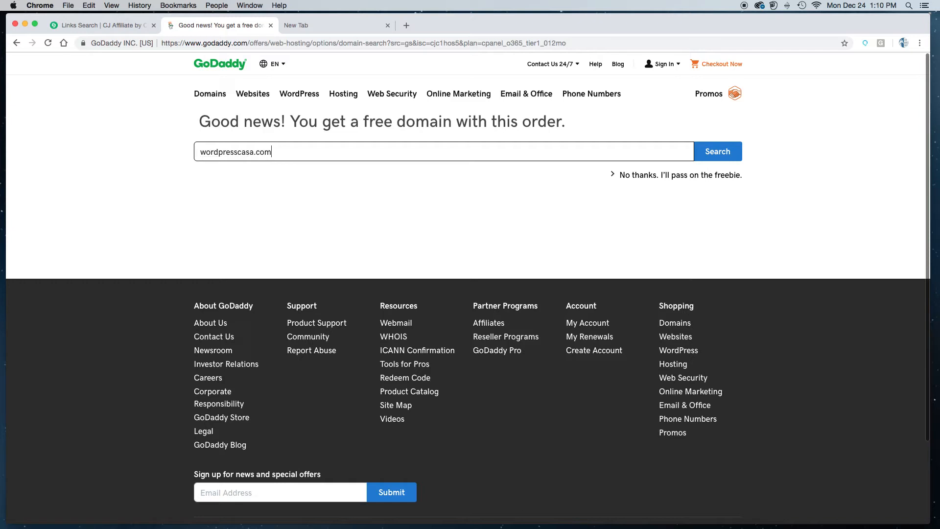
mouse_move(308, 158)
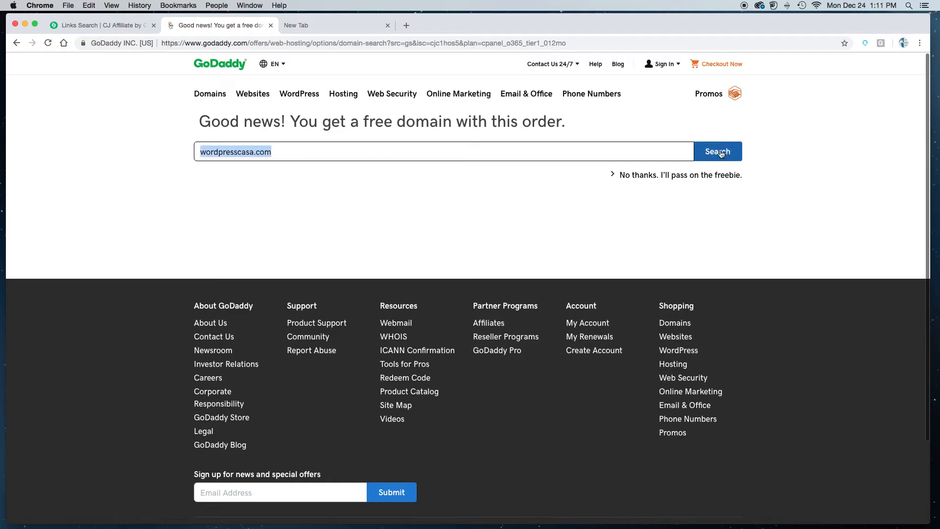
Search wordpresscasa.com and confirm it is available and free with the order, with alternatives below.
click(717, 151)
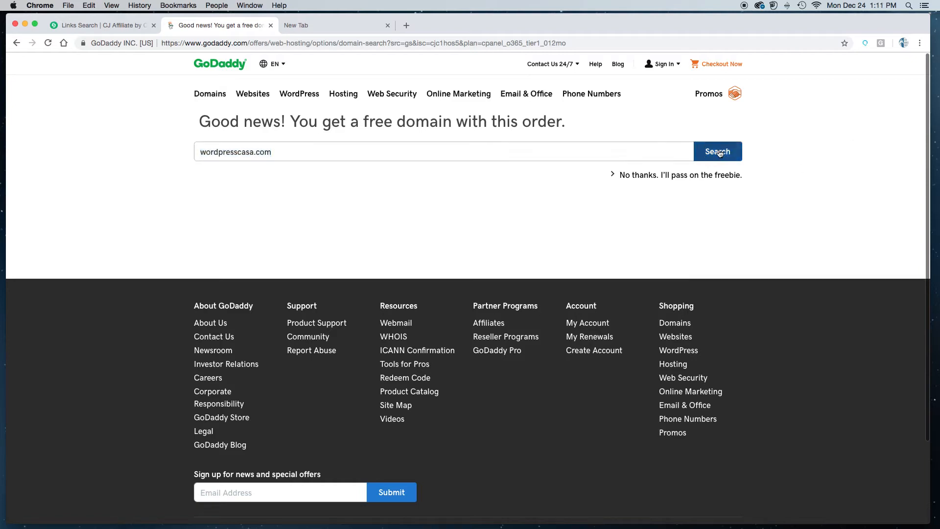
click(717, 151)
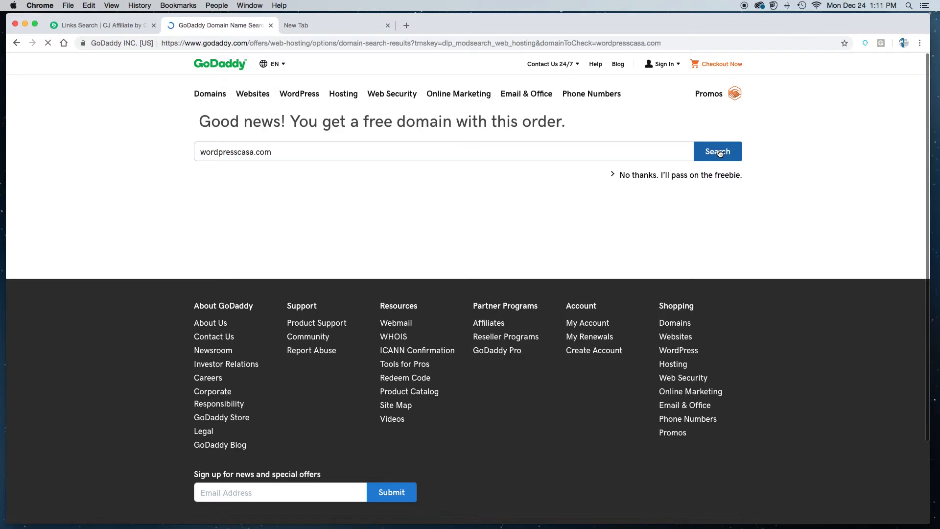
scroll(down, 3)
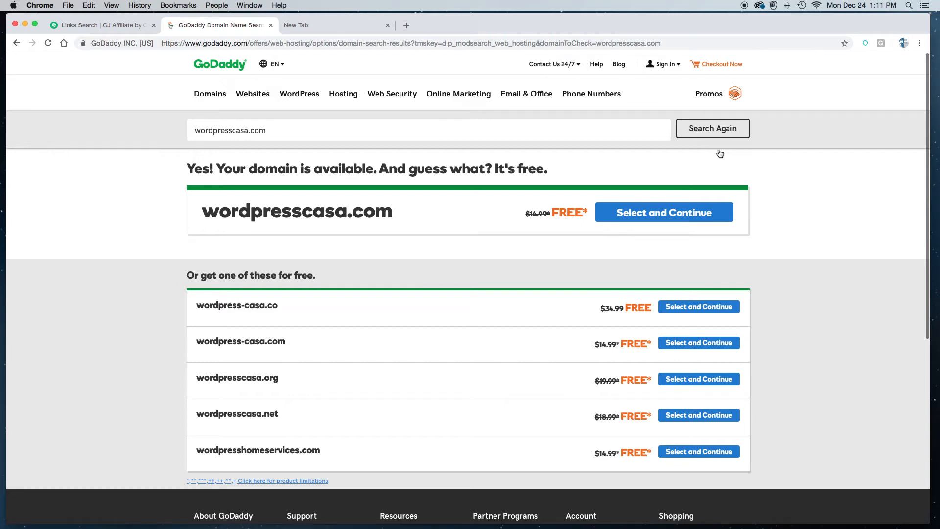
mouse_move(664, 212)
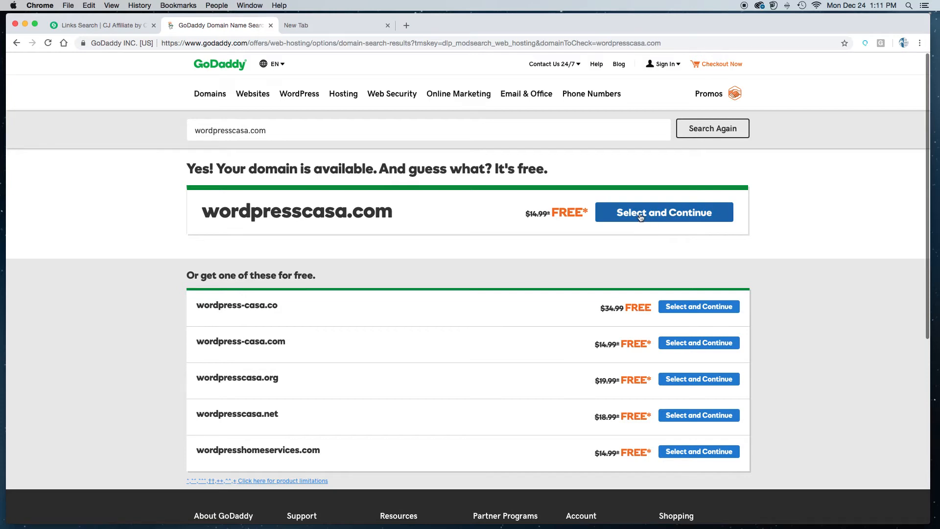
click(663, 211)
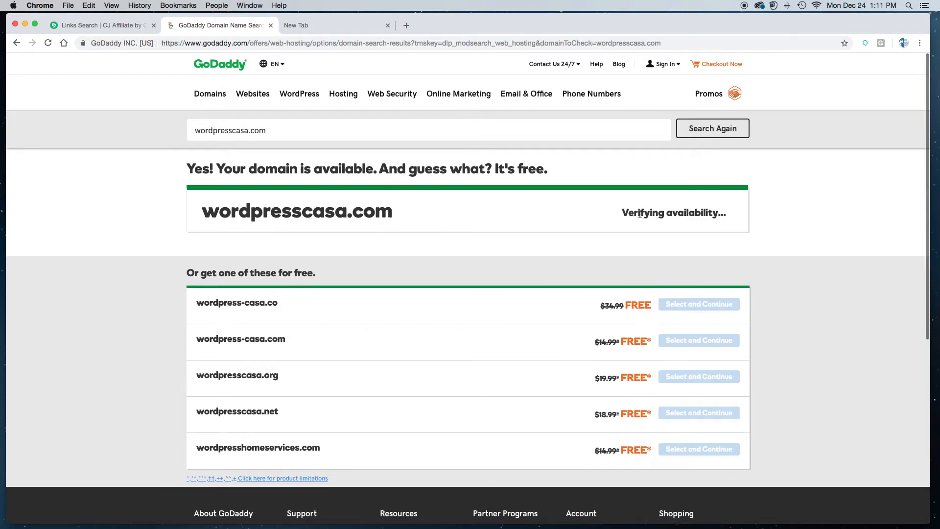
click(673, 213)
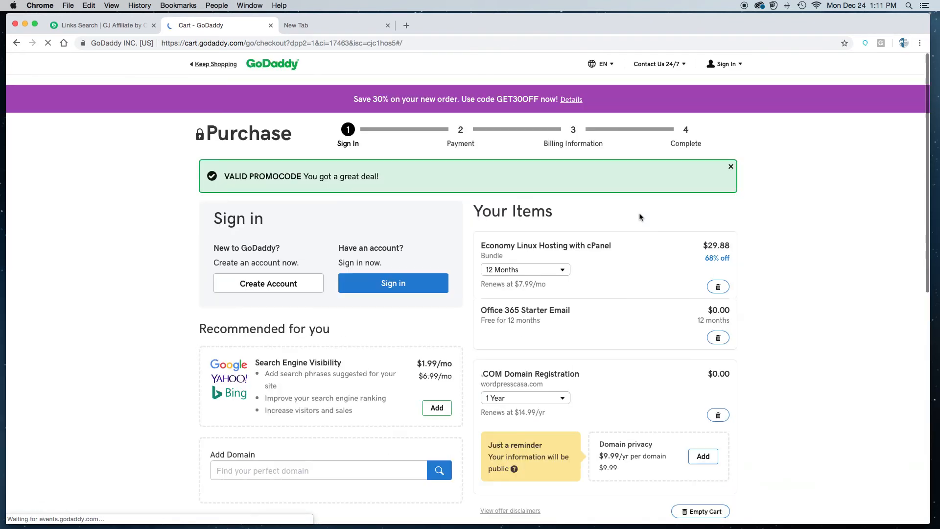
click(439, 470)
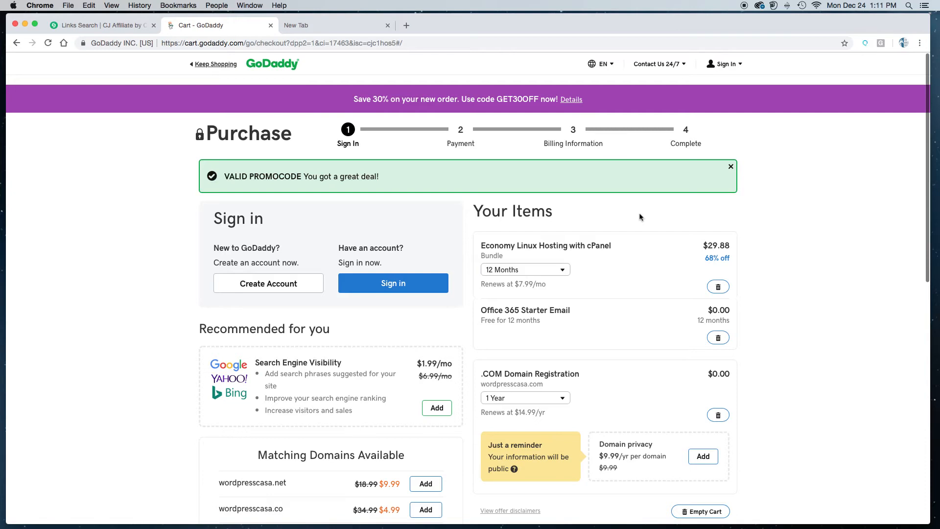
mouse_move(810, 306)
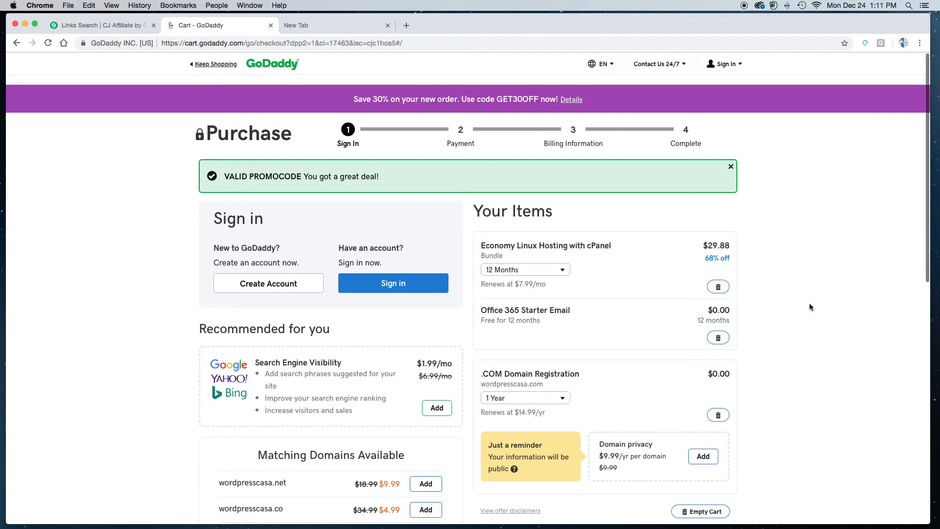
mouse_move(821, 328)
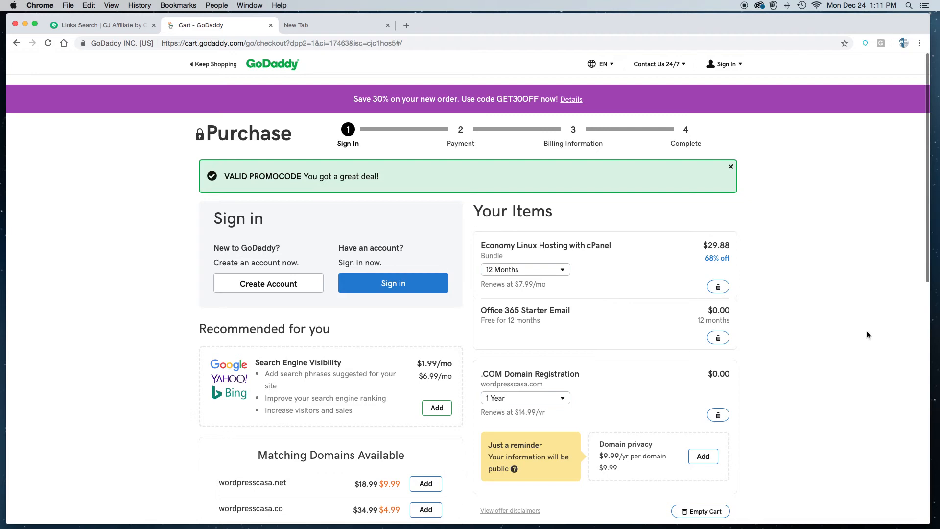
scroll(down, 3)
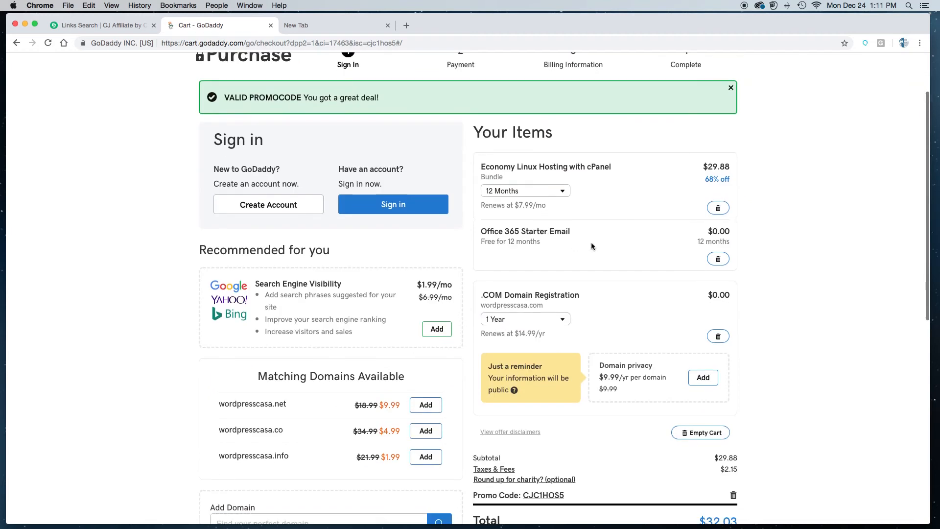
mouse_move(711, 256)
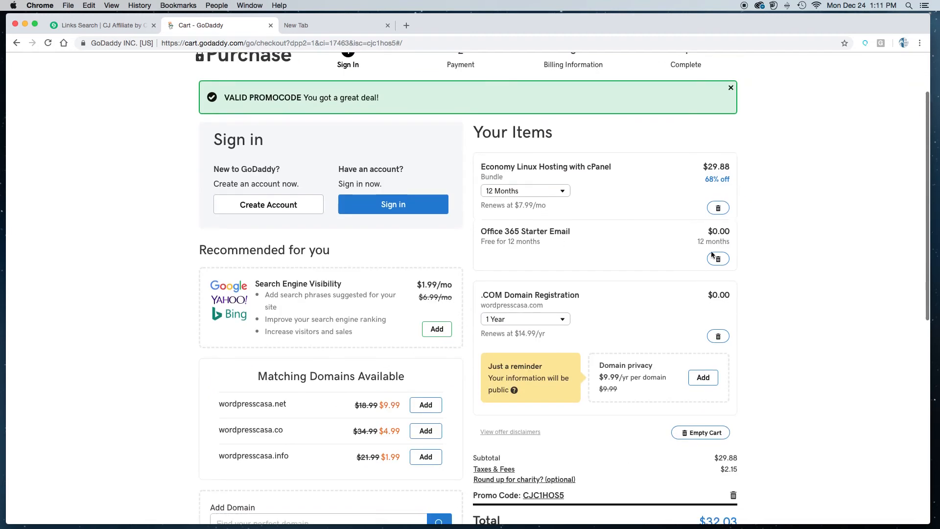
mouse_move(781, 265)
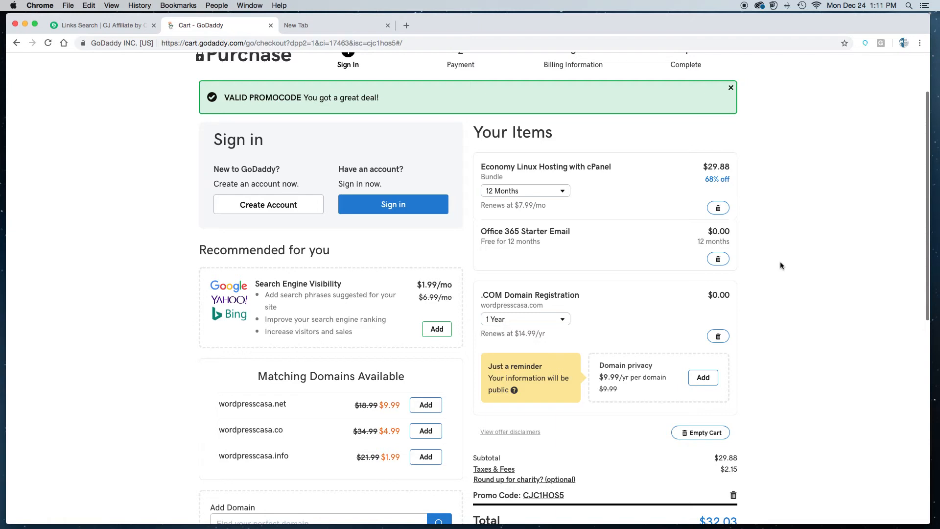
mouse_move(718, 258)
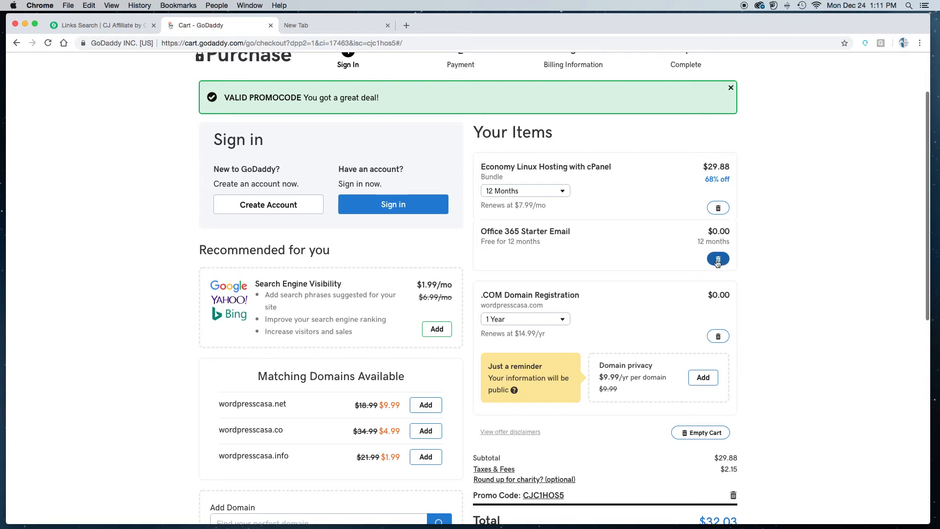
mouse_move(849, 273)
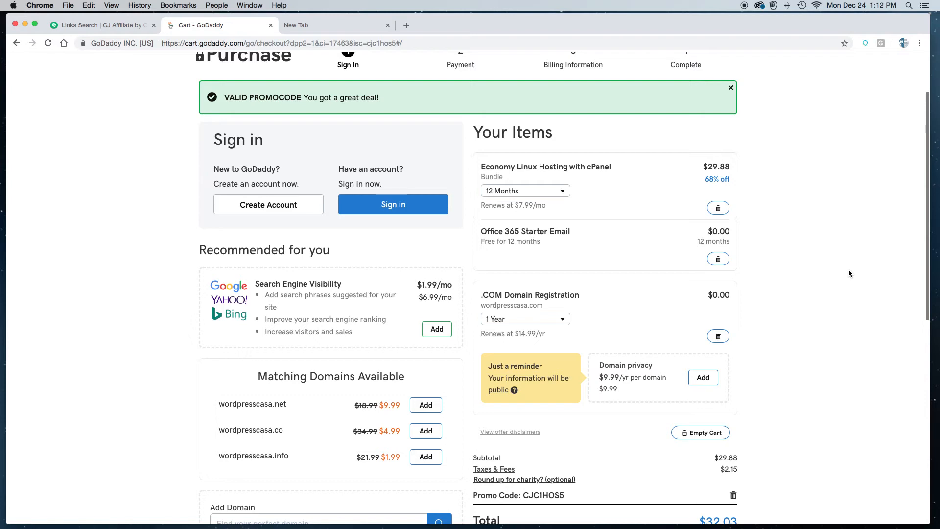
scroll(down, 3)
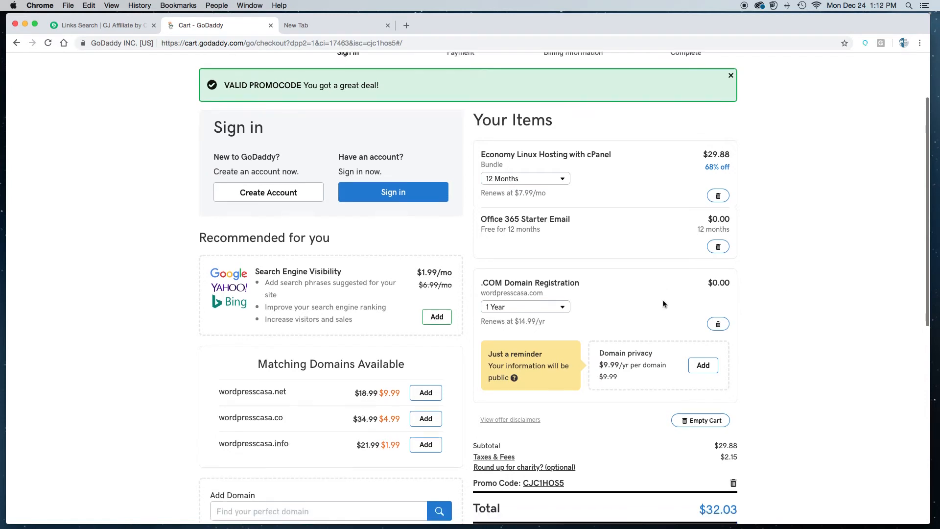
scroll(down, 3)
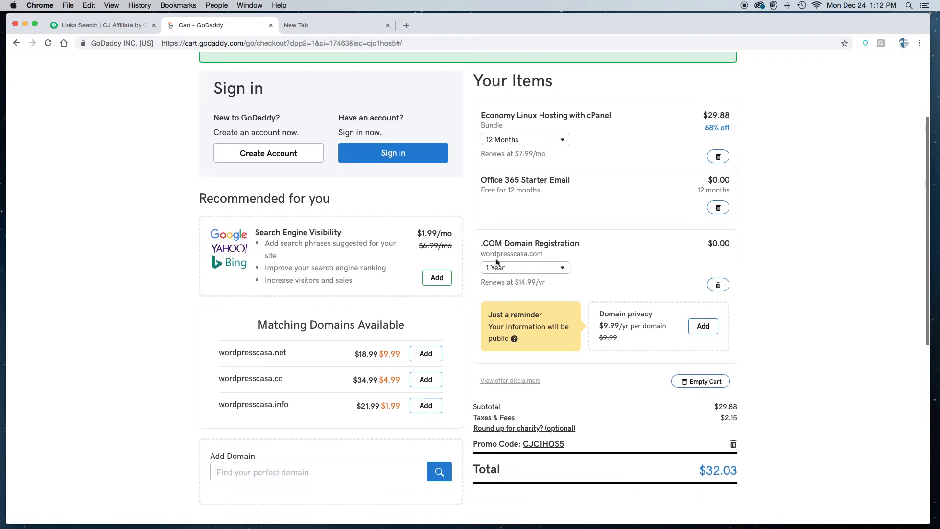
mouse_move(541, 255)
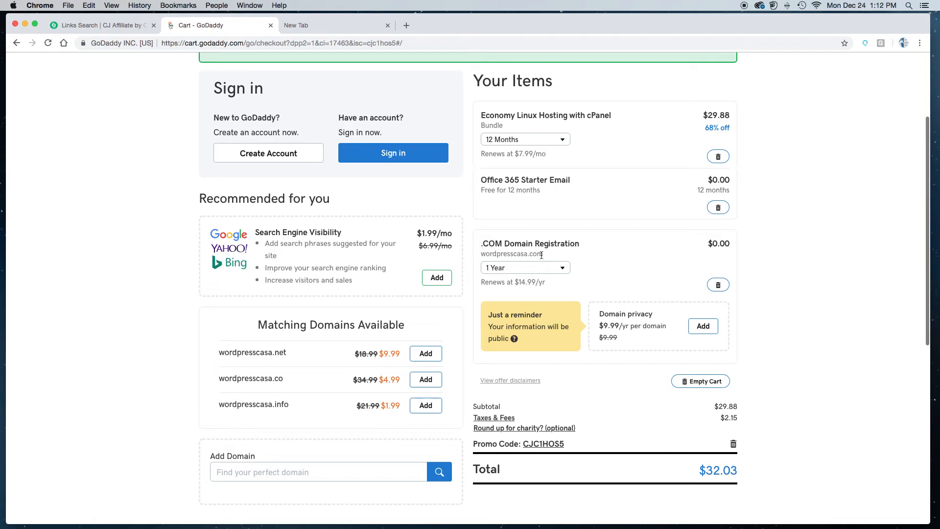
mouse_move(730, 255)
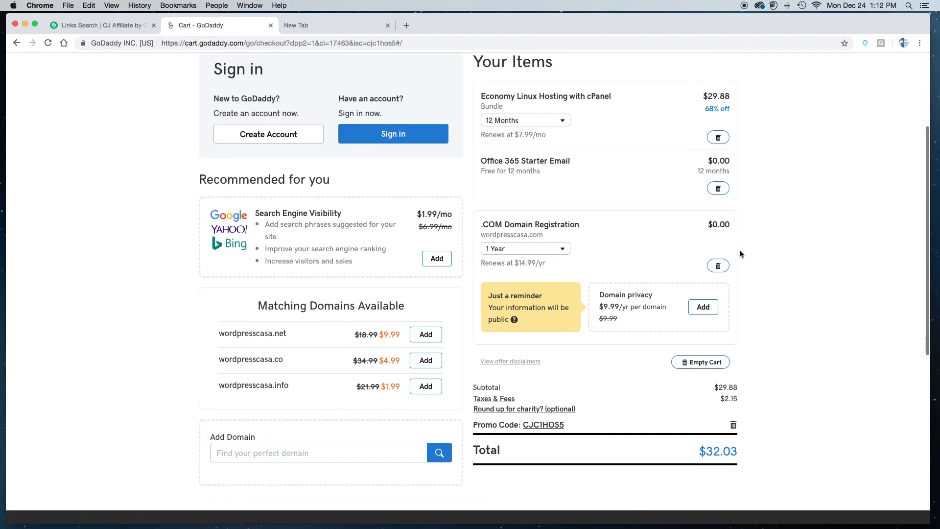
scroll(down, 3)
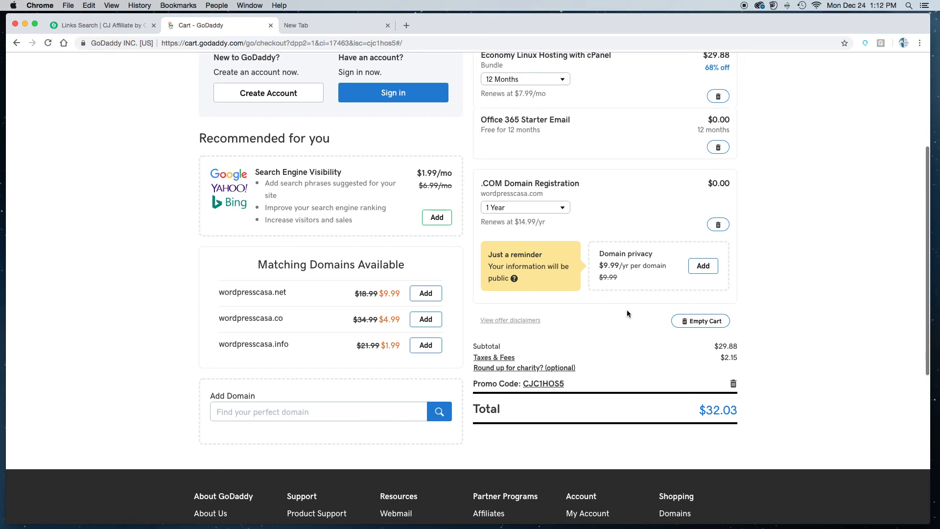
mouse_move(570, 274)
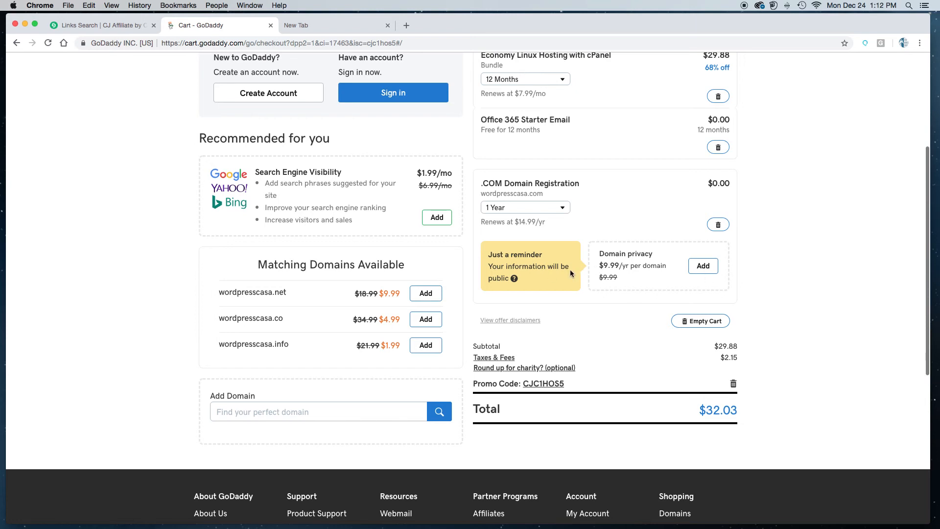
mouse_move(658, 257)
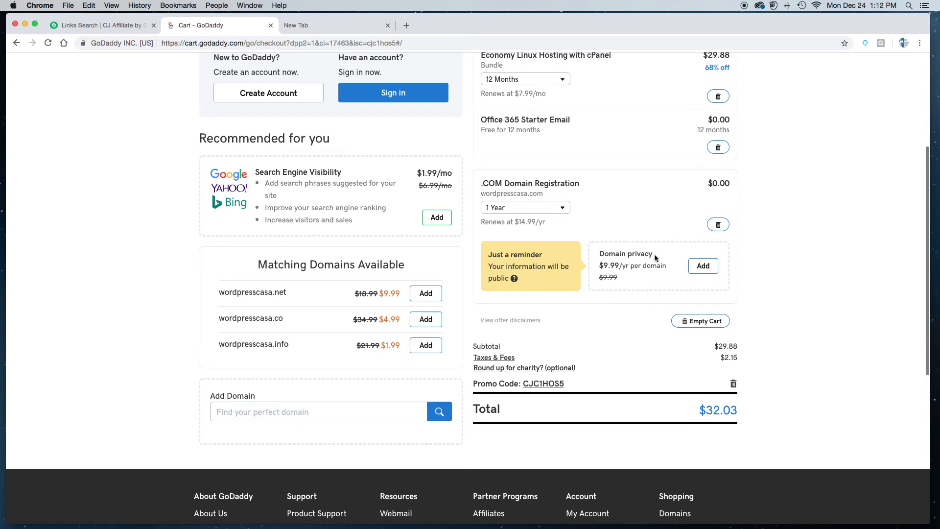
mouse_move(635, 267)
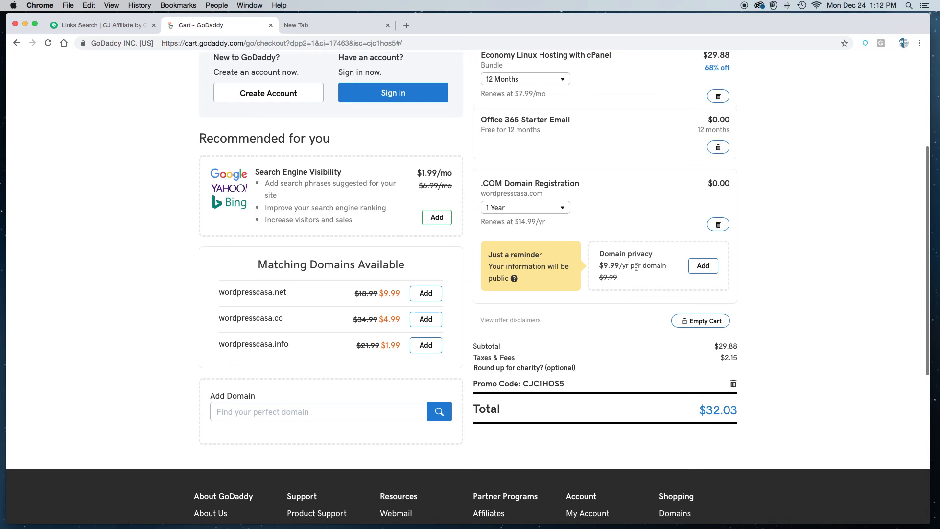
mouse_move(635, 281)
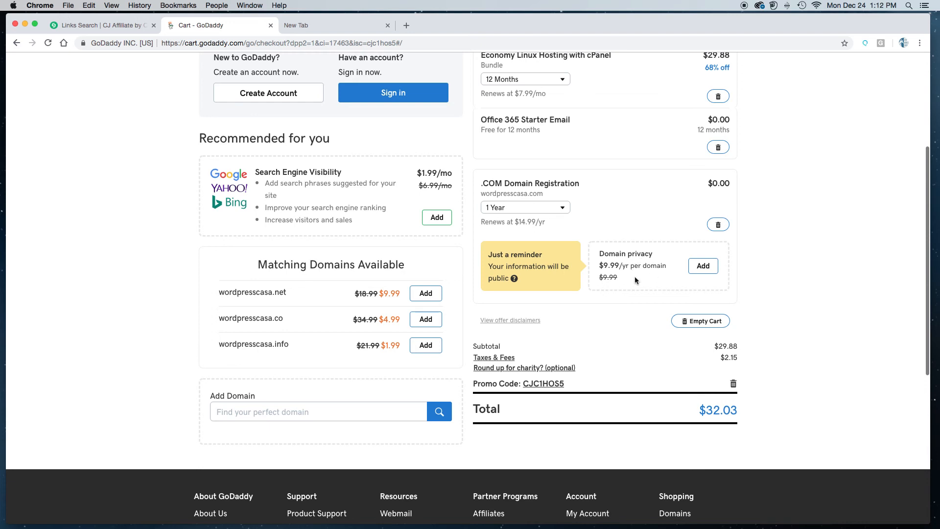
scroll(down, 3)
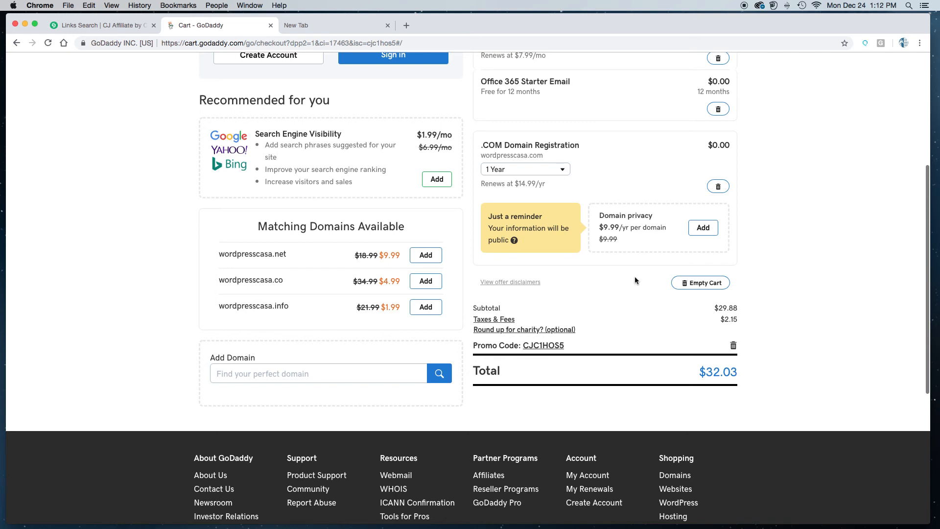
scroll(down, 3)
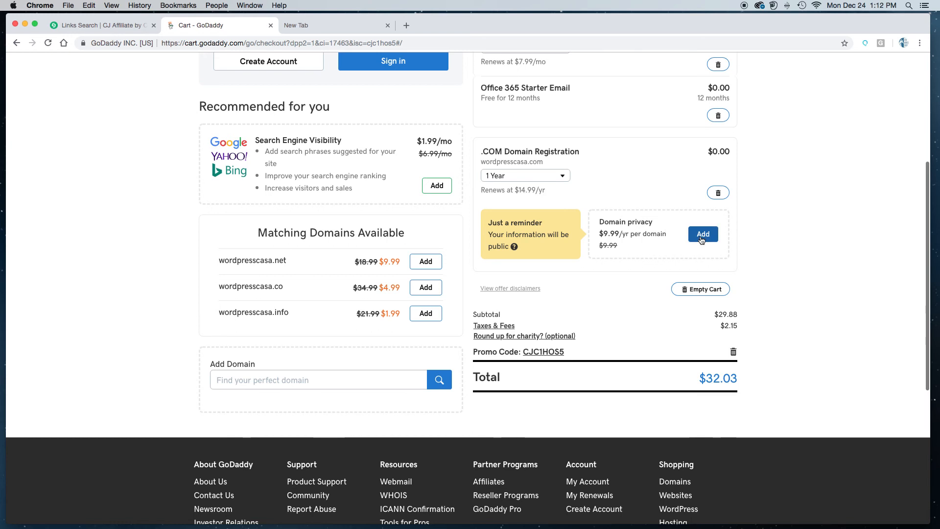
mouse_move(509, 333)
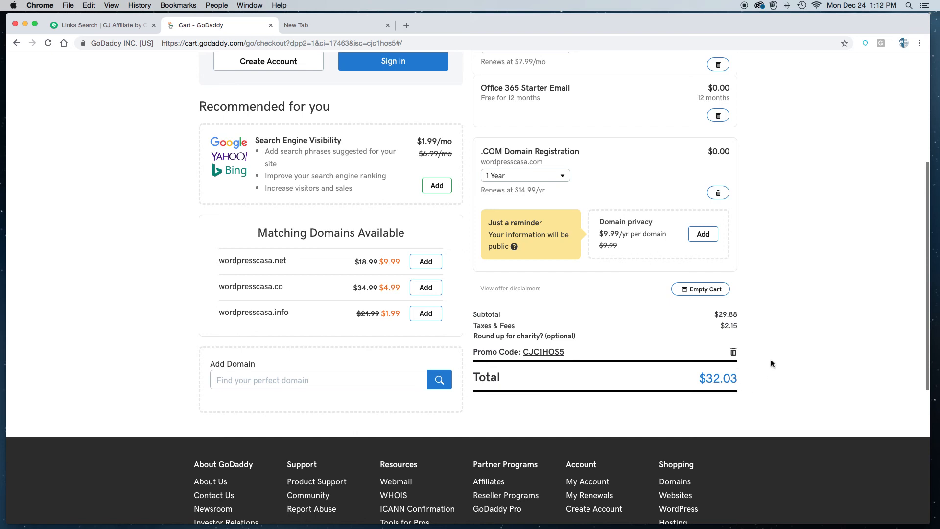
scroll(up, 3)
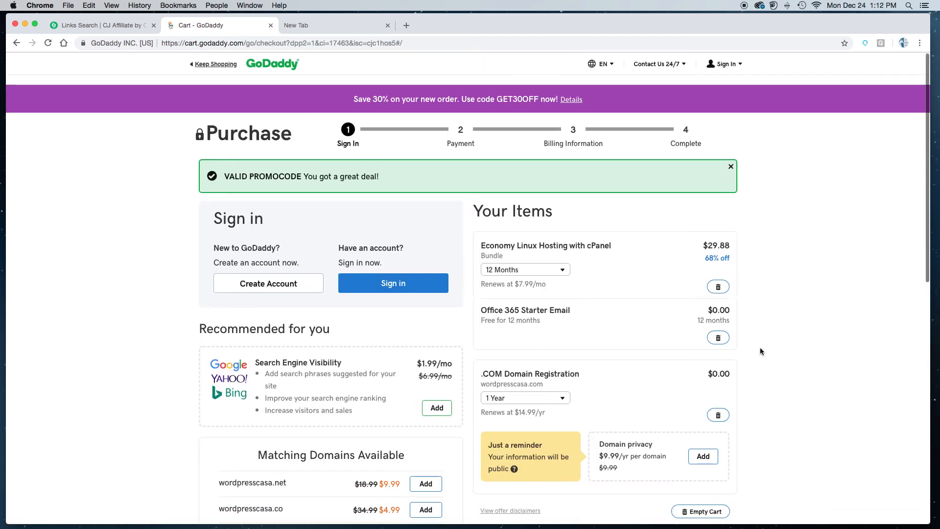
mouse_move(810, 353)
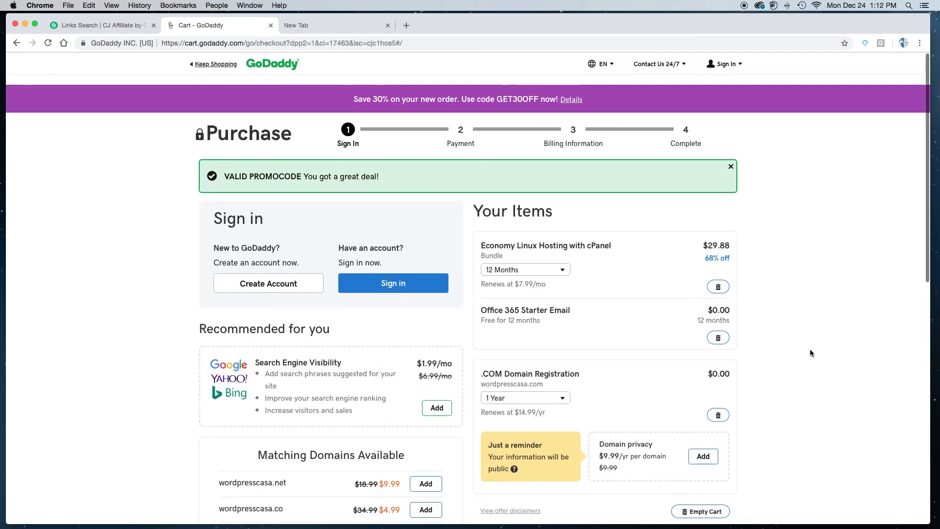
mouse_move(815, 354)
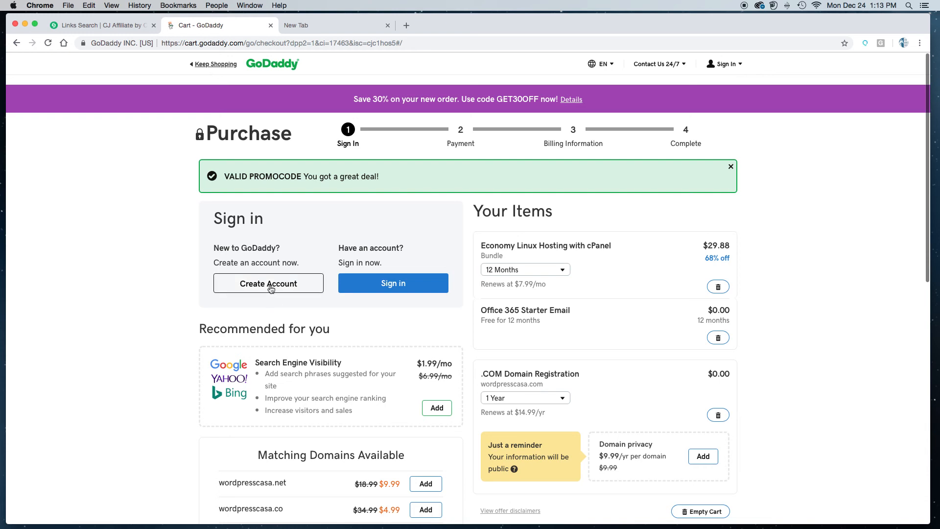
Choose Create Account under New to GoDaddy from the checkout sign-in panel.
click(268, 283)
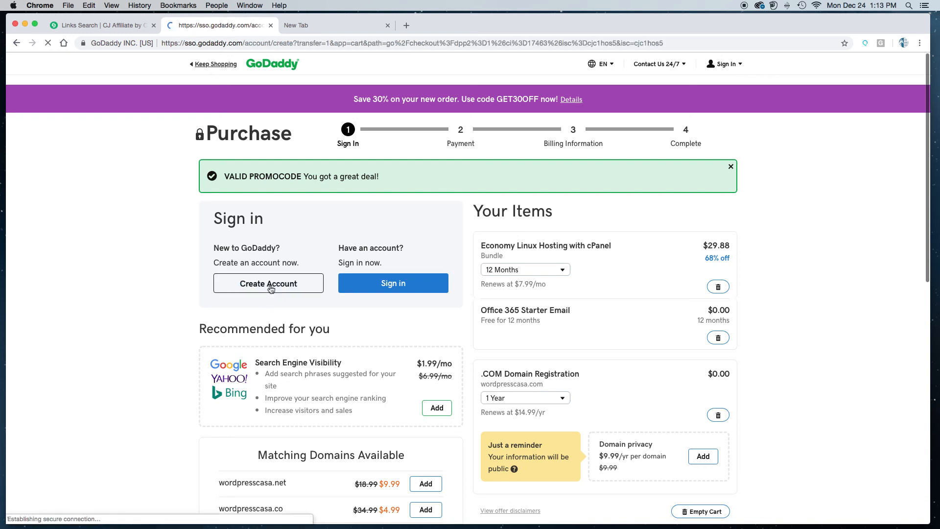
Step through the empty Email, Username and Password fields so they are flagged as required.
click(268, 283)
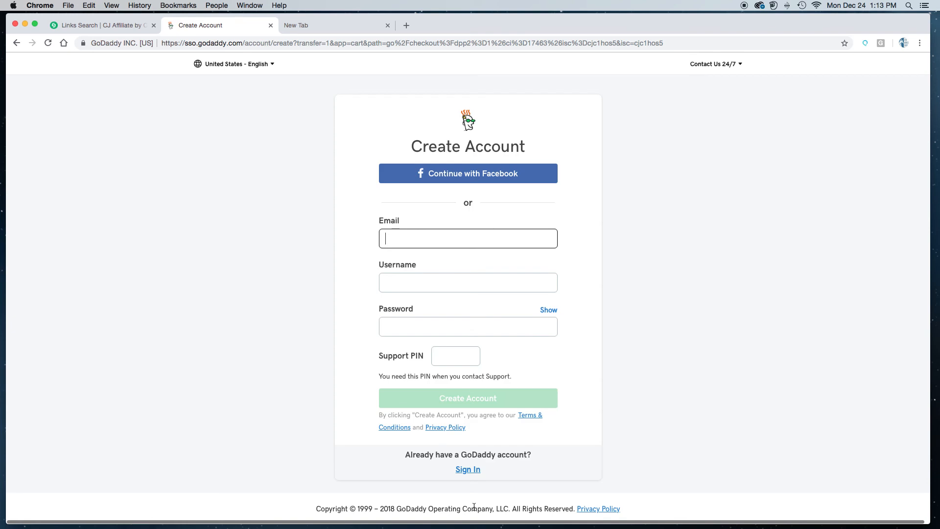
mouse_move(388, 253)
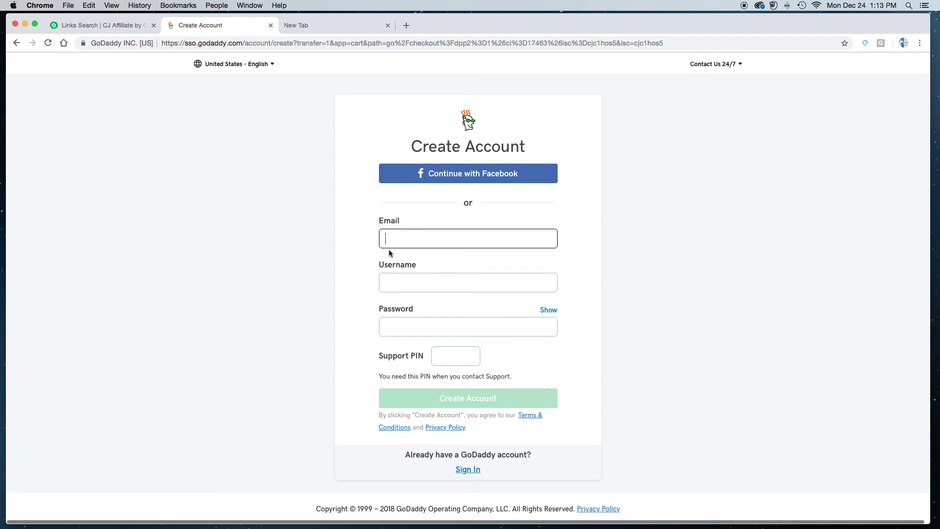
click(468, 282)
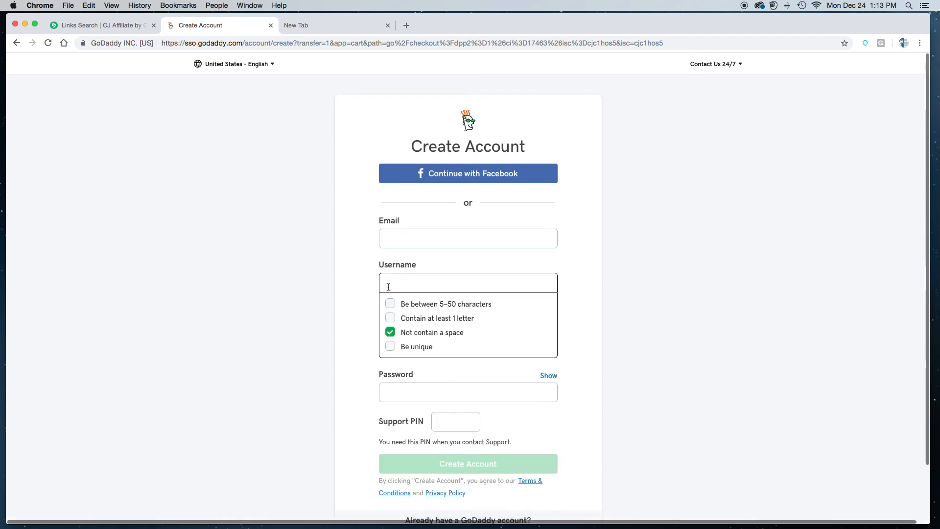
click(467, 327)
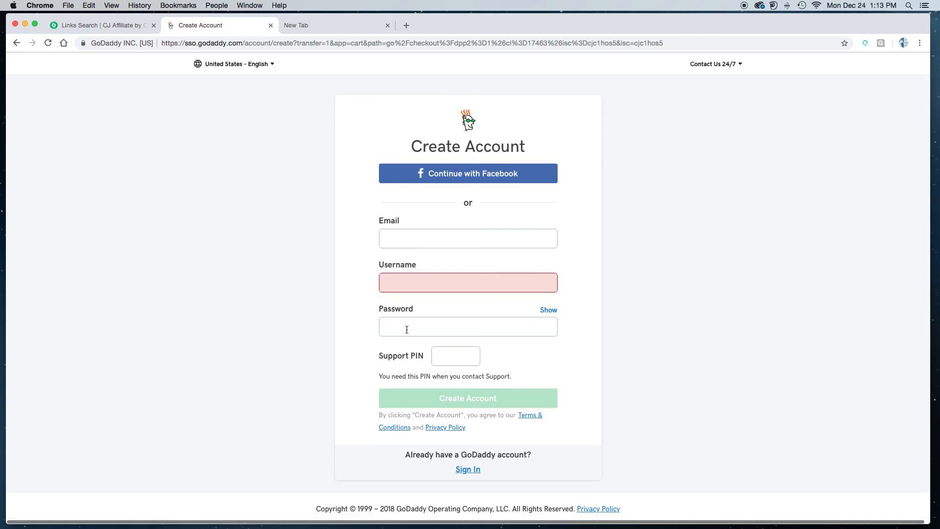
click(455, 355)
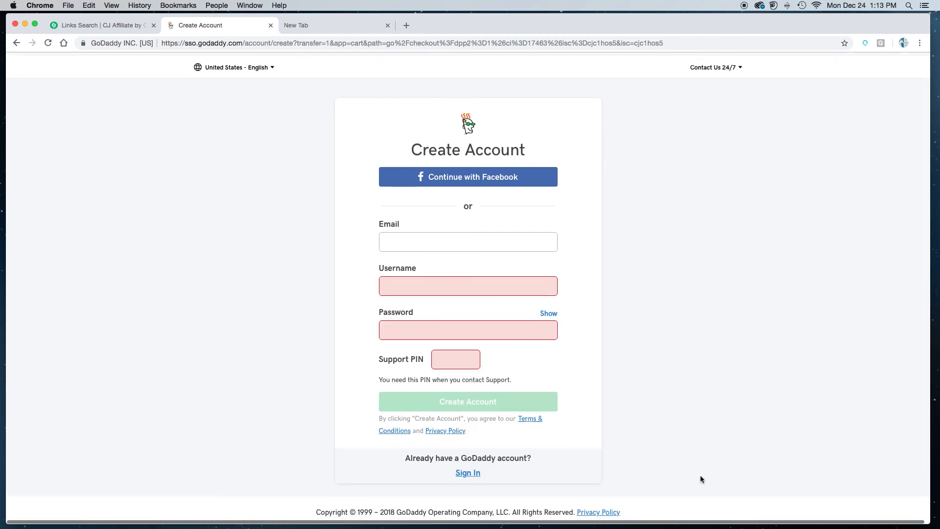
scroll(up, 3)
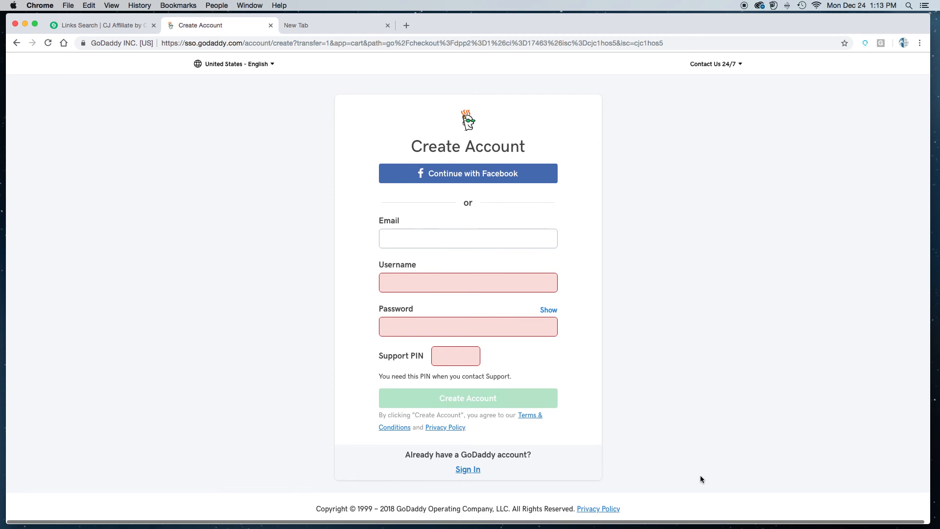
mouse_move(300, 28)
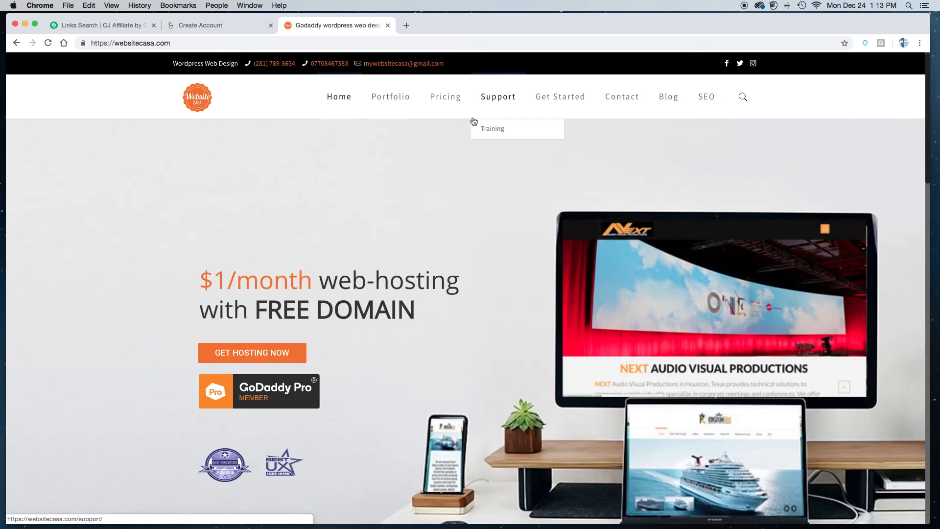
Scroll down the Website Casa homepage's WordPress design and hosting pitch, then back to the top.
scroll(down, 3)
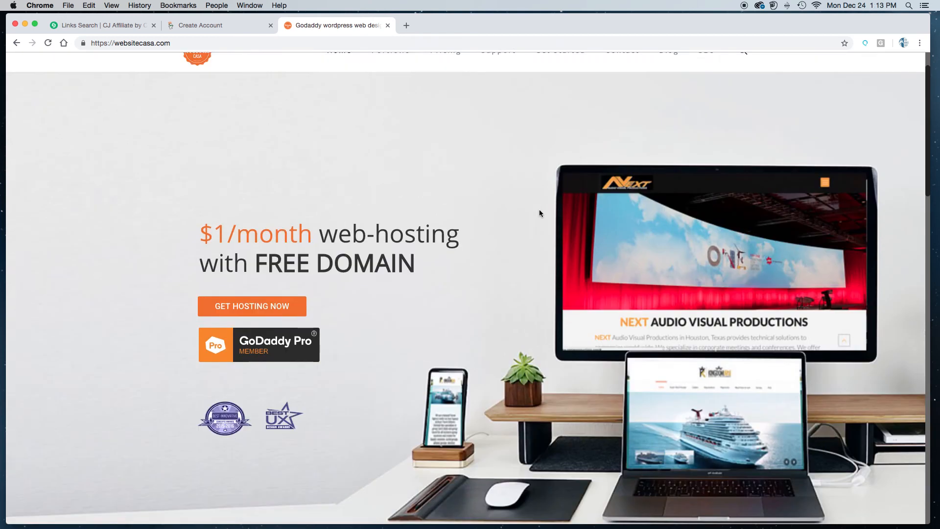
scroll(down, 3)
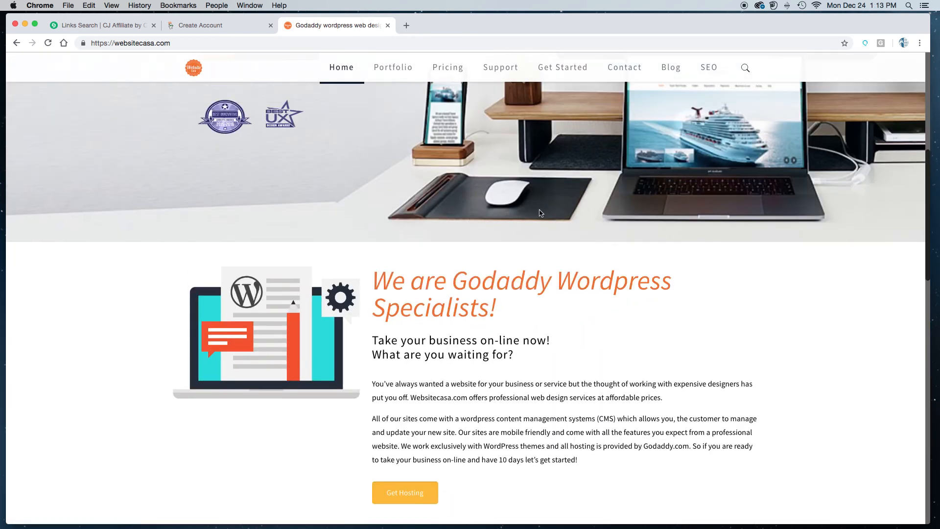
scroll(down, 3)
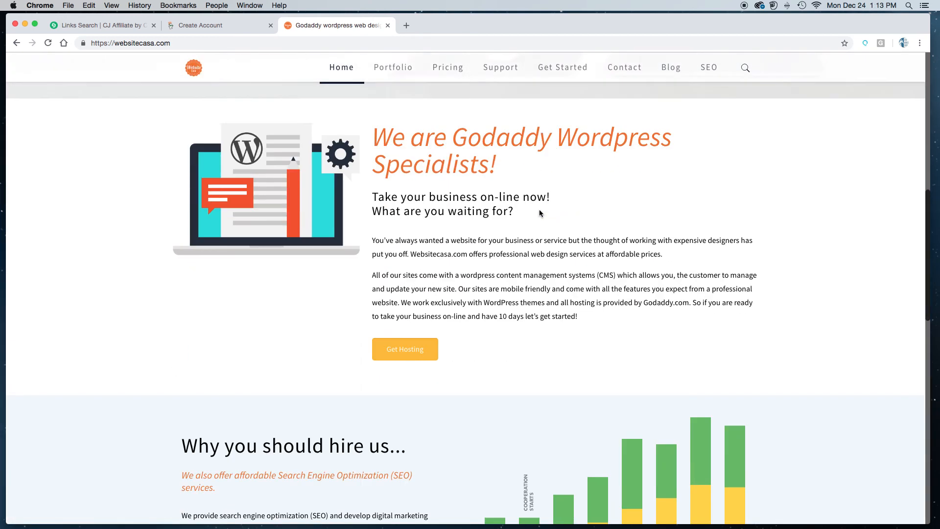
scroll(down, 3)
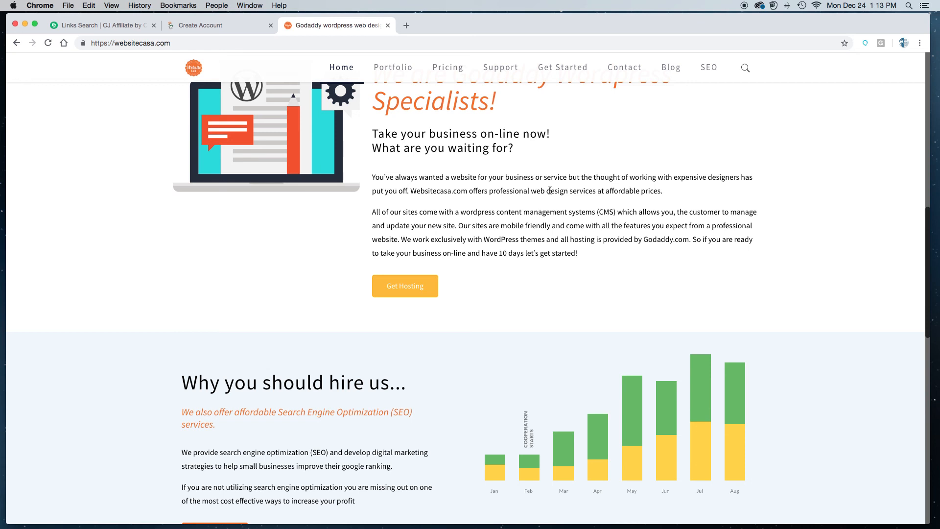
scroll(up, 3)
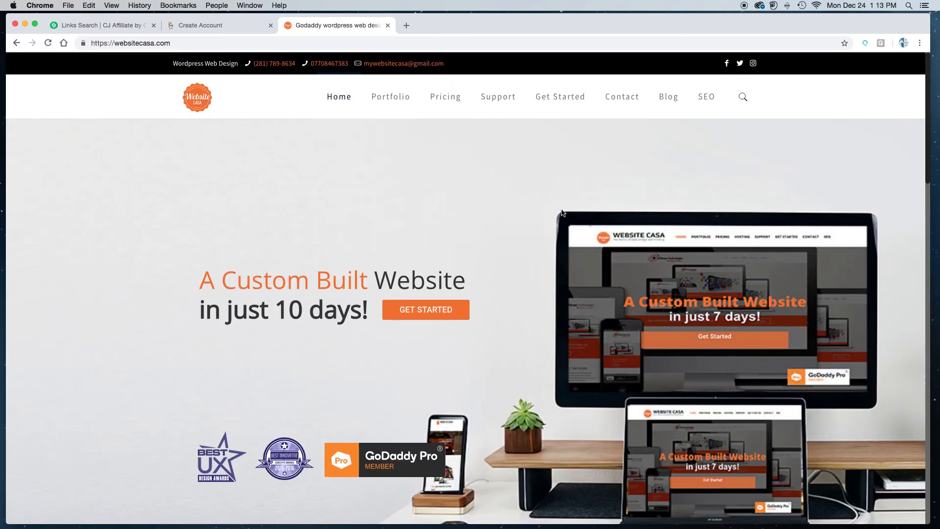